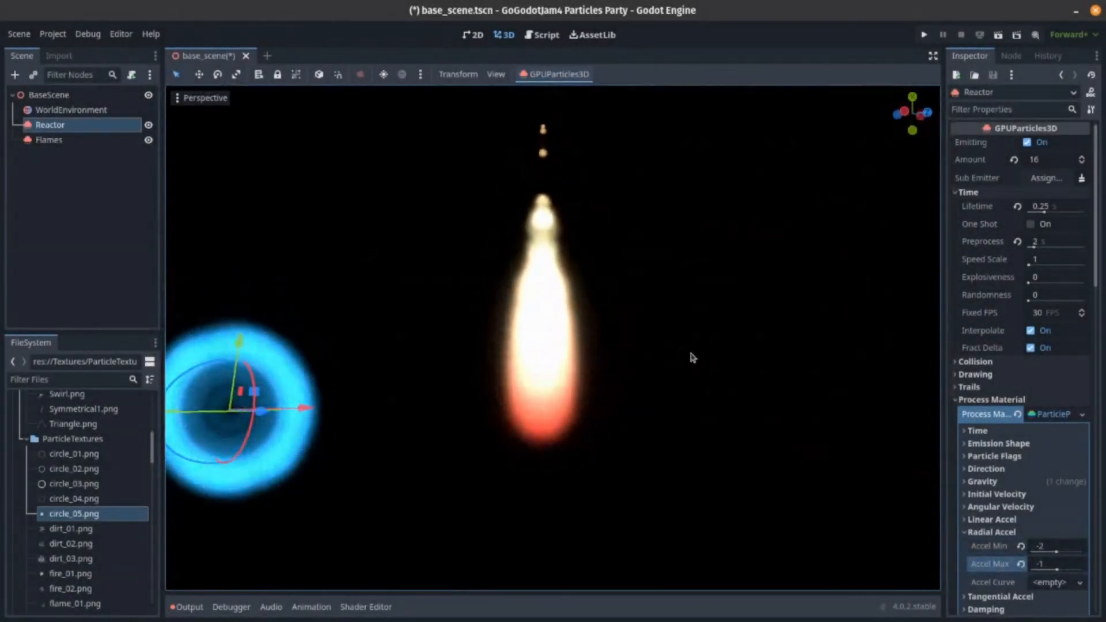
# Step: Give the Flames emitter an initial velocity minimum of 0.25 and a direction spread of 5
pyautogui.click(48, 139)
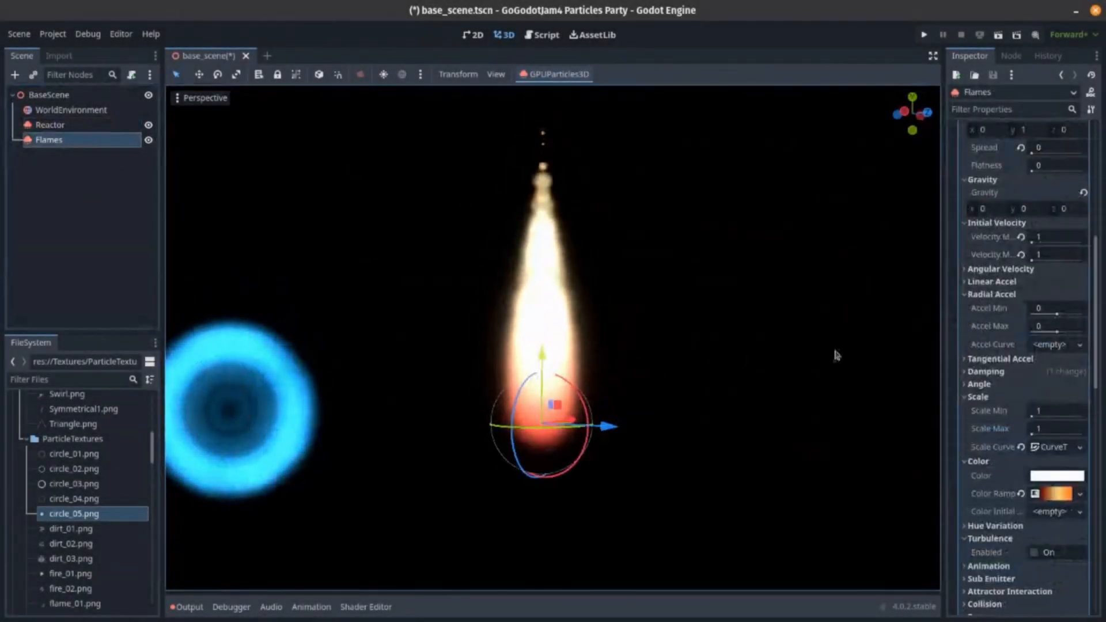
pyautogui.scroll(3)
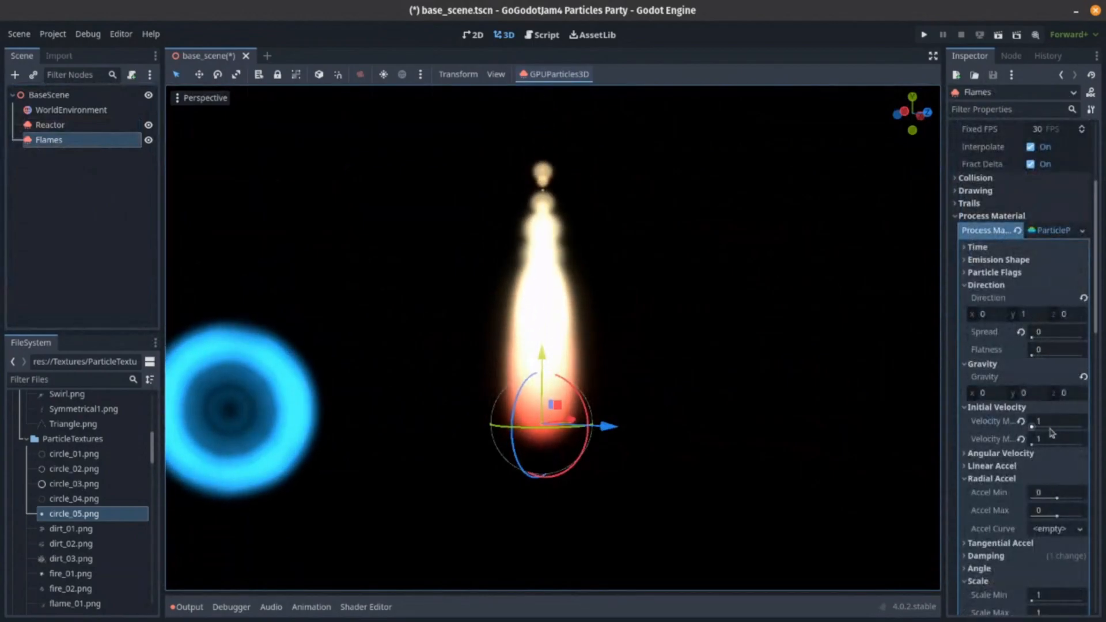
pyautogui.moveTo(1051, 426)
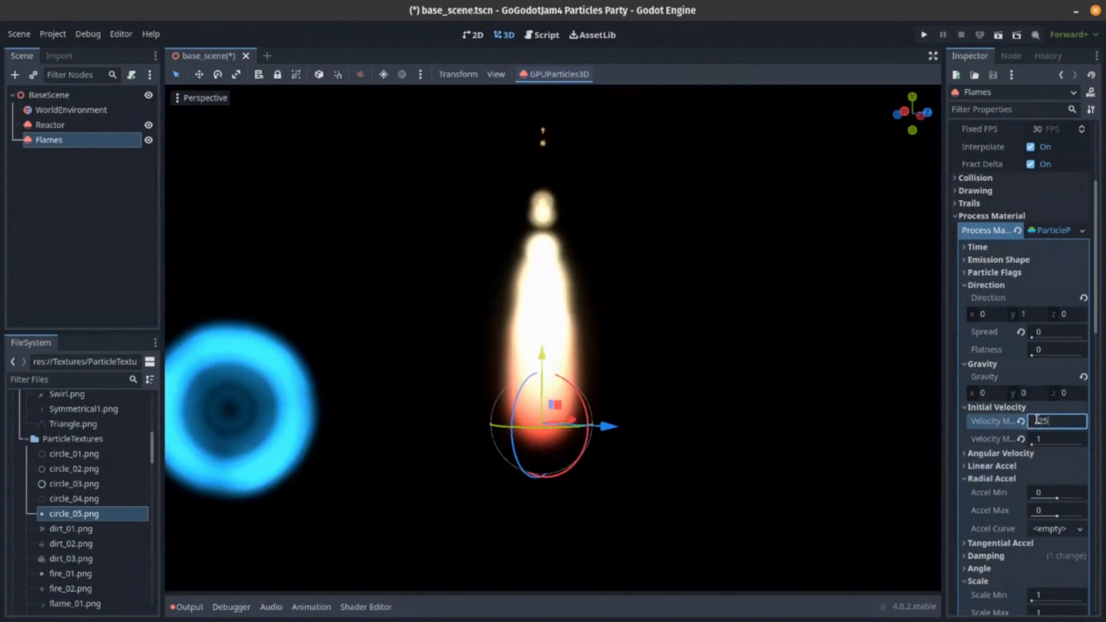
pyautogui.write('0.25')
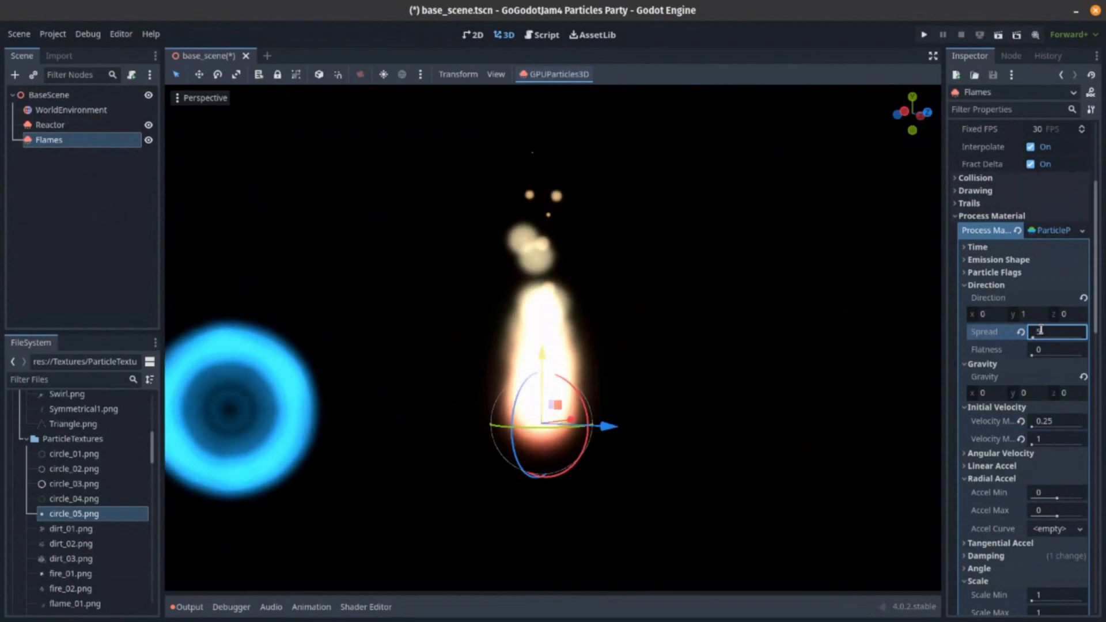
pyautogui.write('.5')
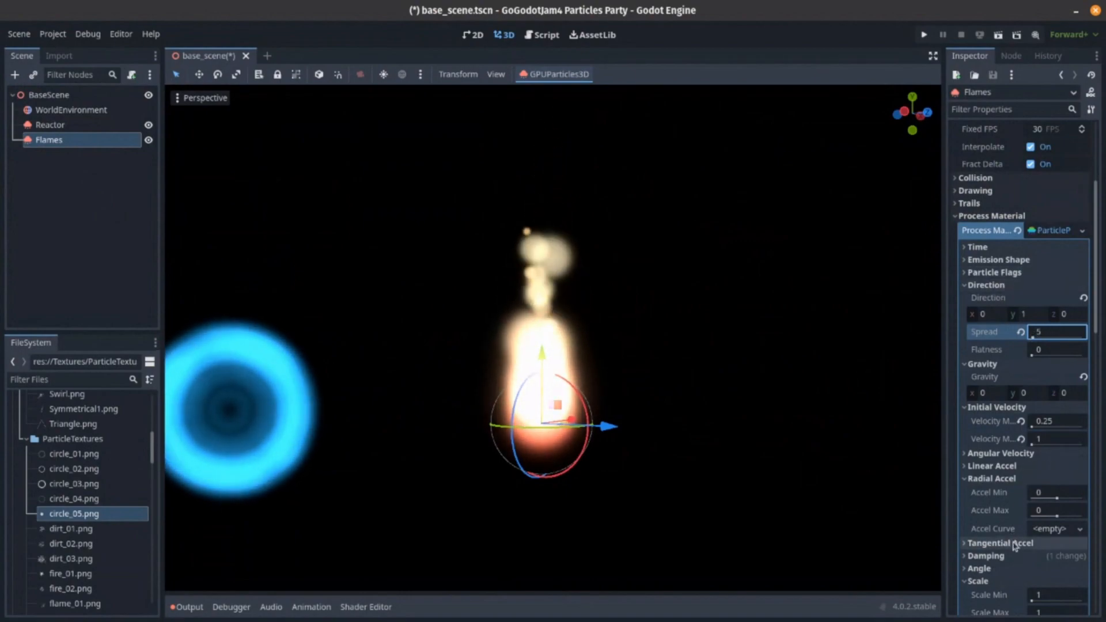
# Step: Set the Flames tangential acceleration to range from -1 to 1
pyautogui.click(1001, 542)
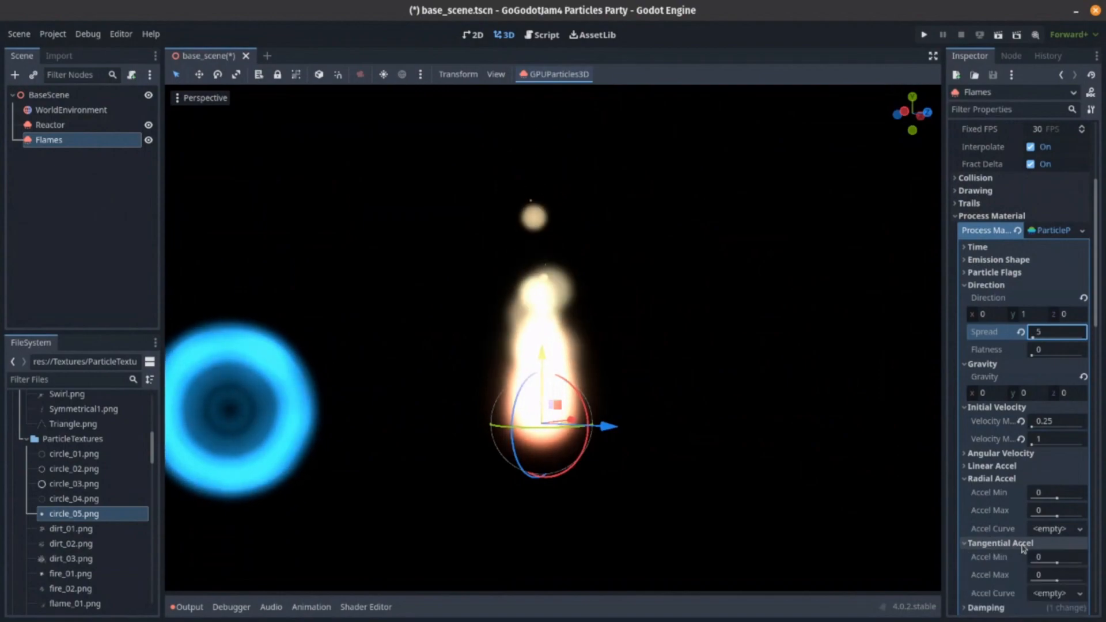
pyautogui.scroll(-3)
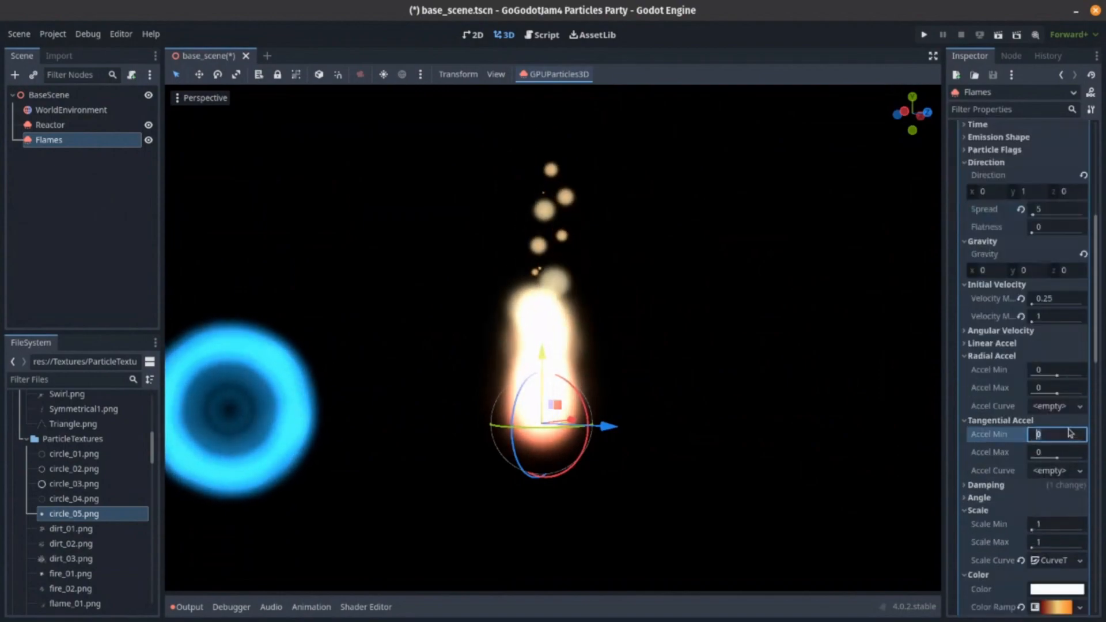
pyautogui.write('1')
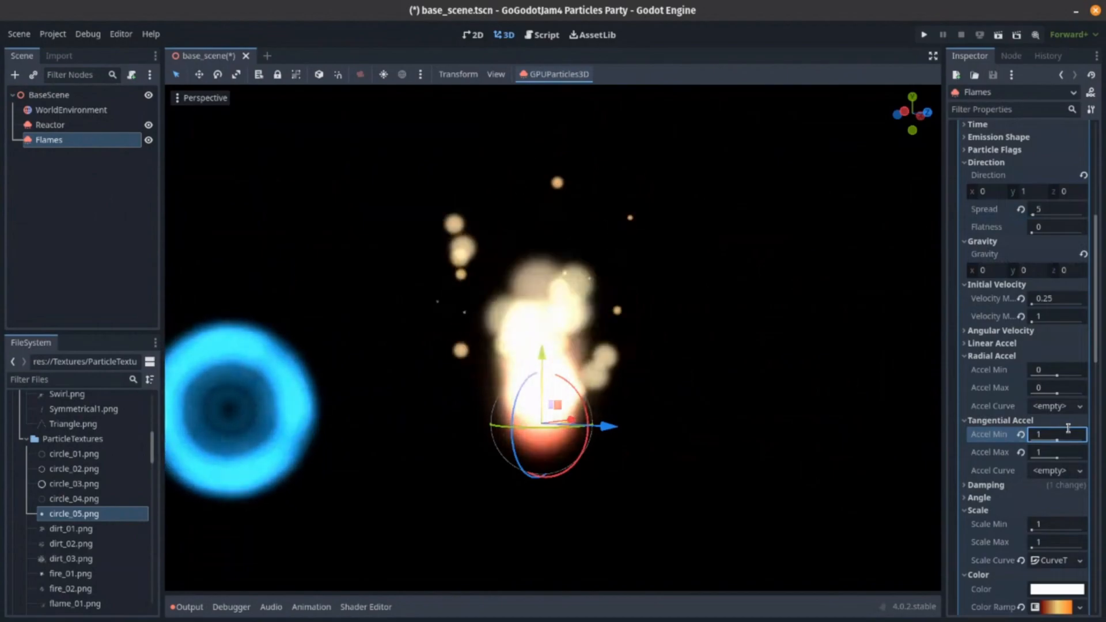
pyautogui.write('-1')
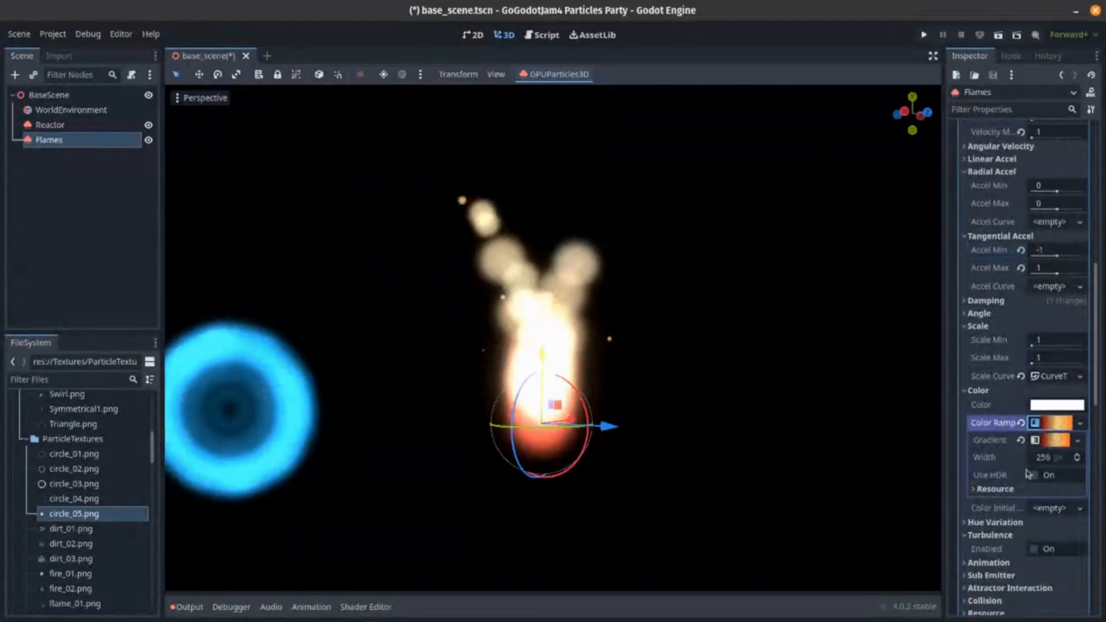
# Step: Recolour the Flames colour ramp stops toward red so the particles glow reddish pink
pyautogui.click(1035, 440)
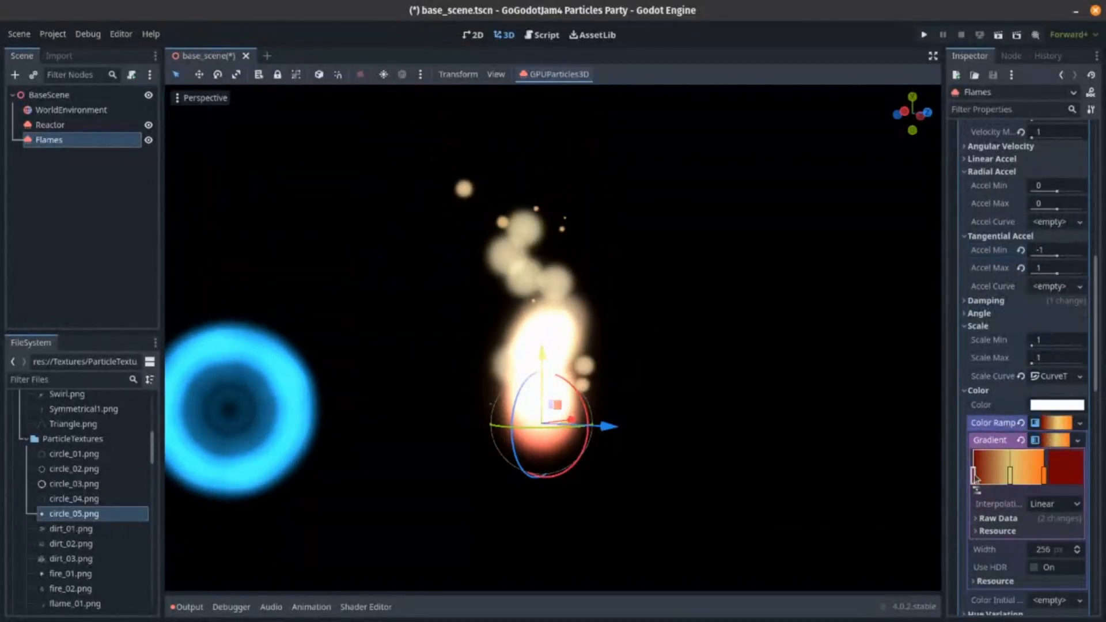
pyautogui.click(977, 467)
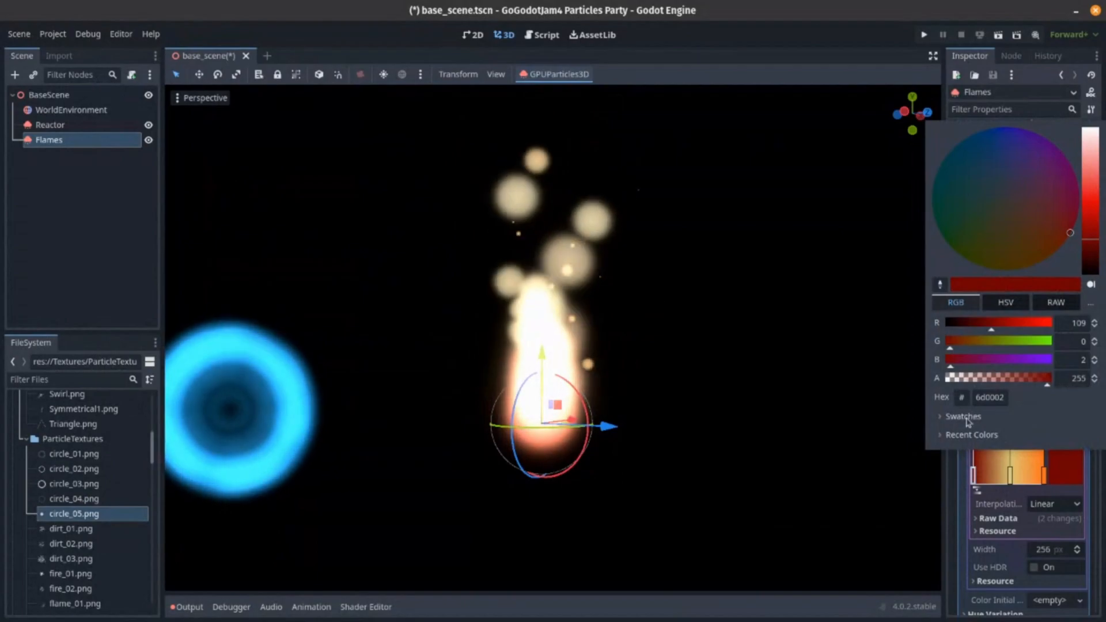
pyautogui.click(963, 416)
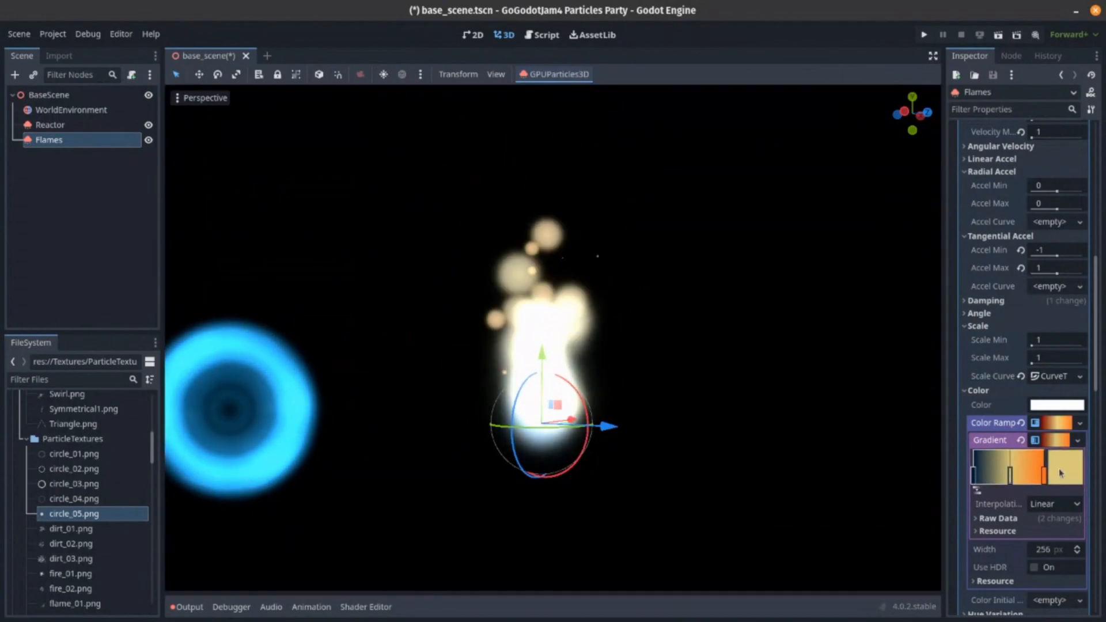
pyautogui.click(1058, 462)
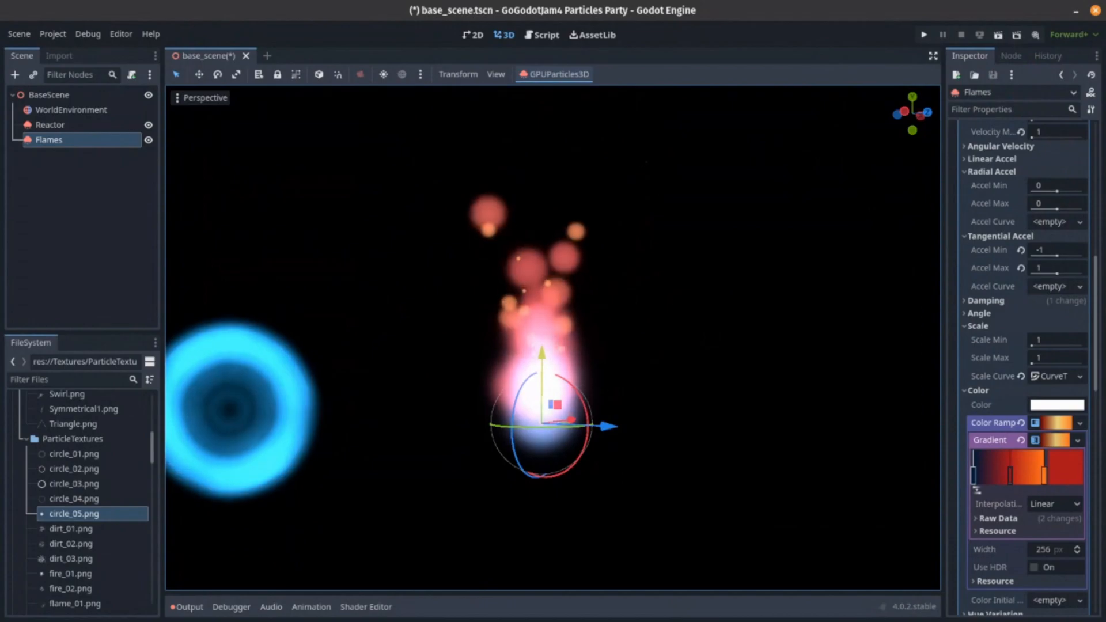
# Step: Change the colour ramp's last gradient stop from dark red to bright orange
pyautogui.scroll(3)
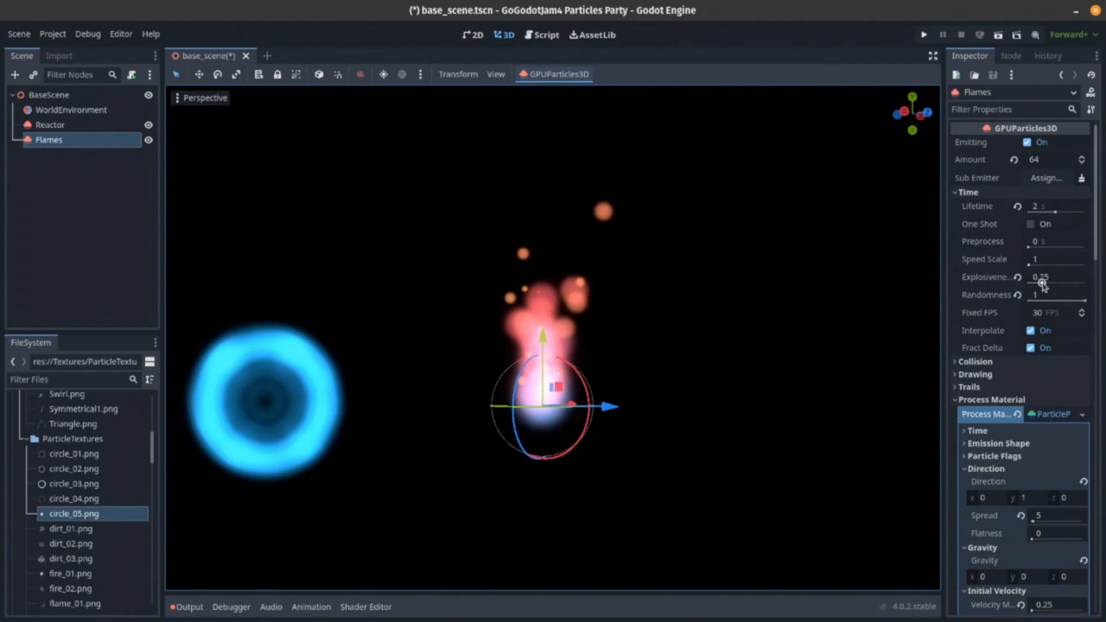
pyautogui.scroll(-3)
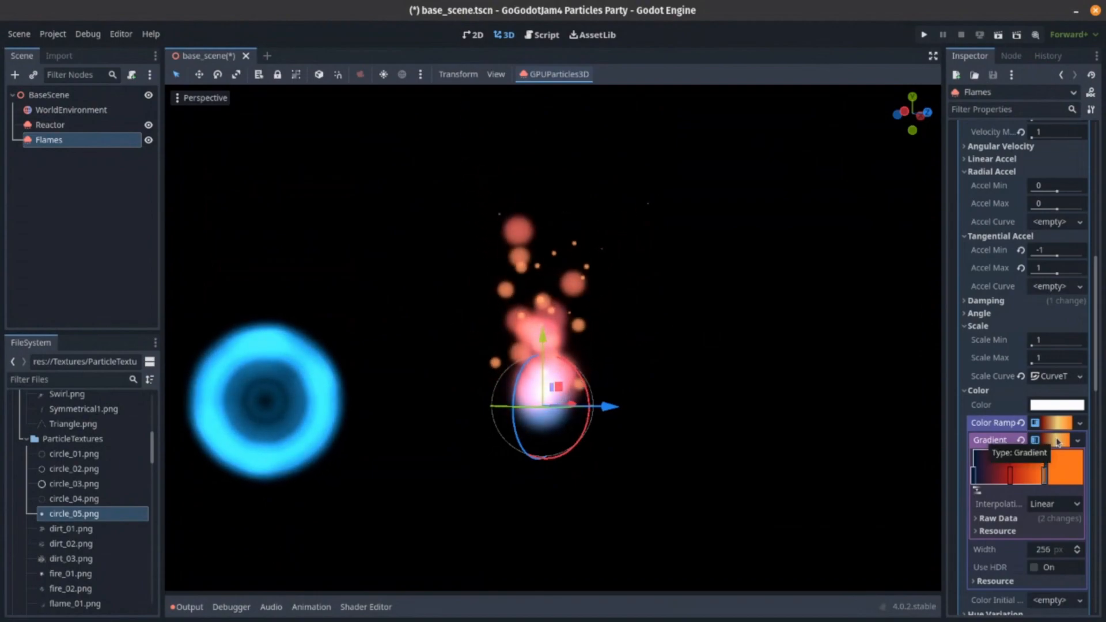
pyautogui.moveTo(913, 438)
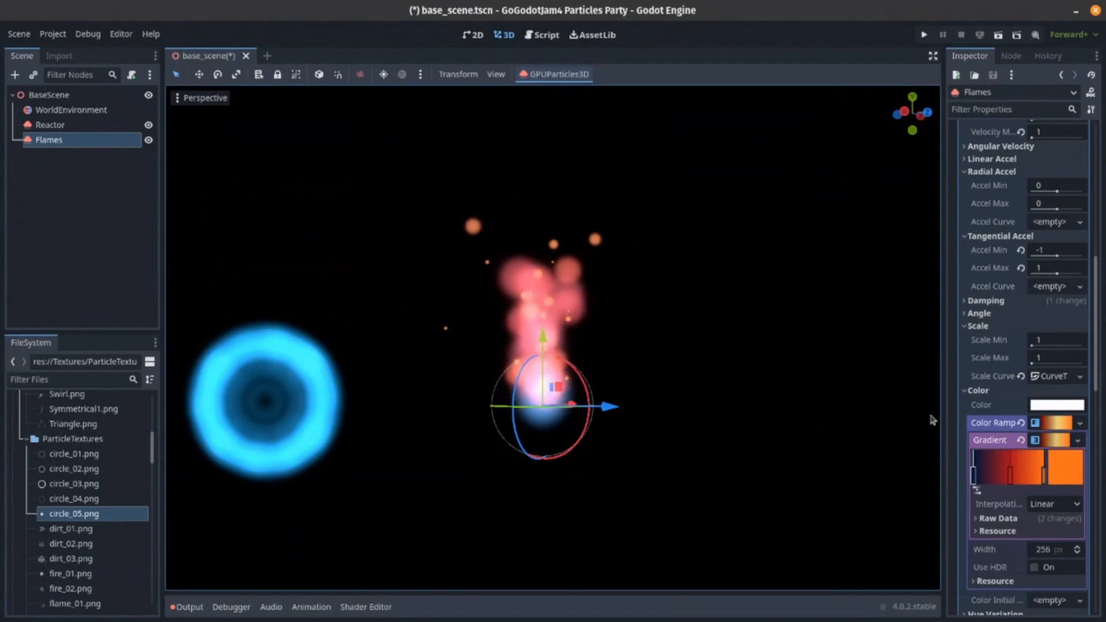
pyautogui.scroll(3)
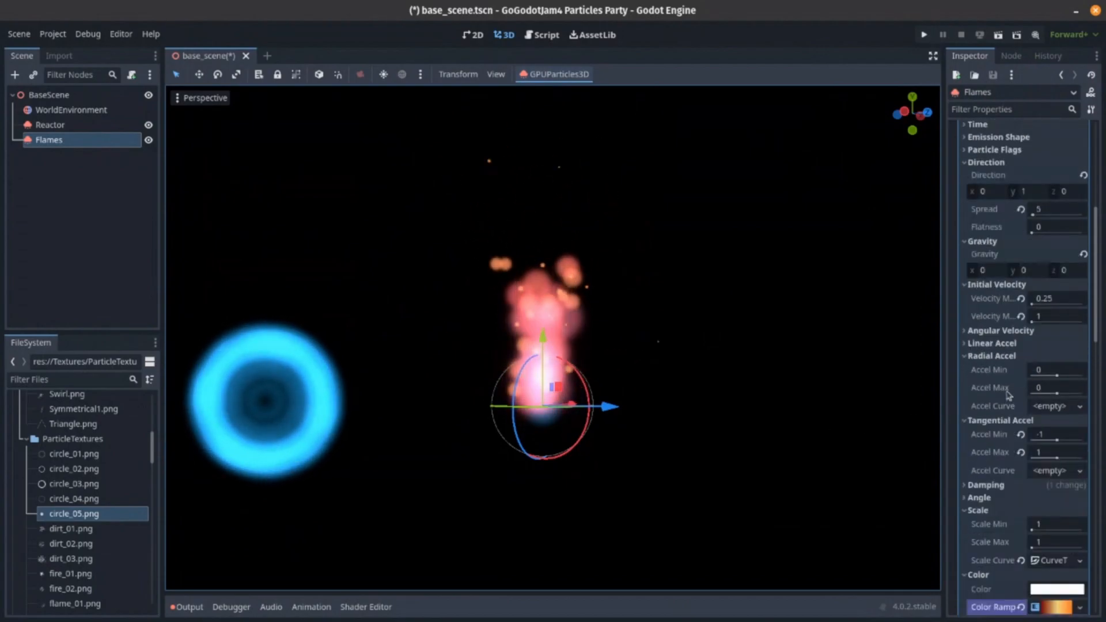
# Step: Set the Flames direction spread to 0 and reset linear and radial acceleration to zero
pyautogui.scroll(3)
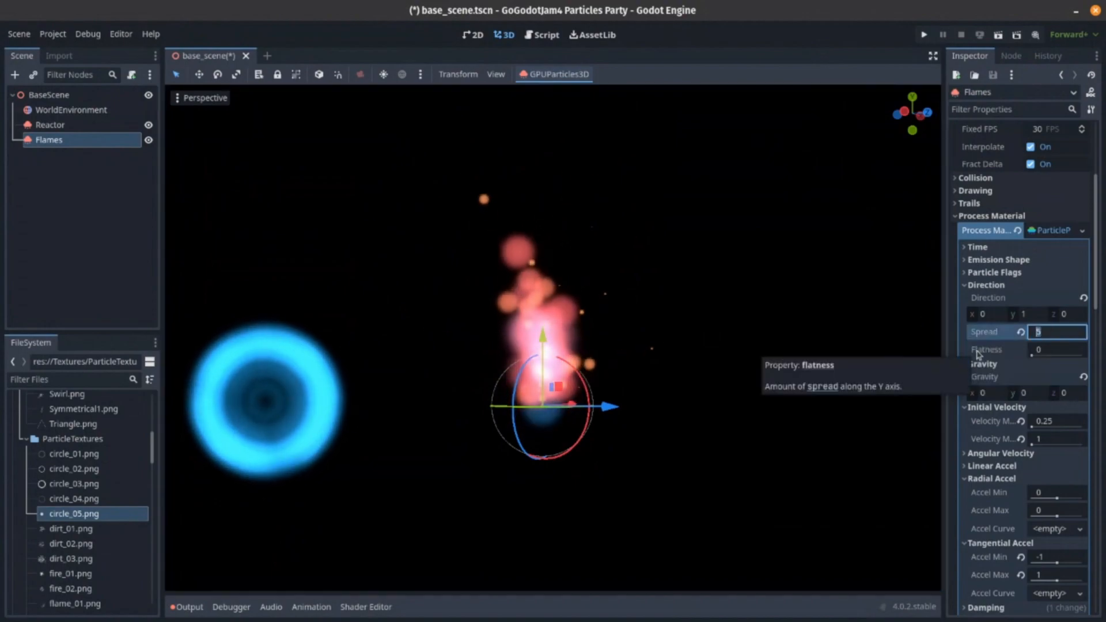
pyautogui.write('10')
pyautogui.click(1056, 492)
pyautogui.write('1')
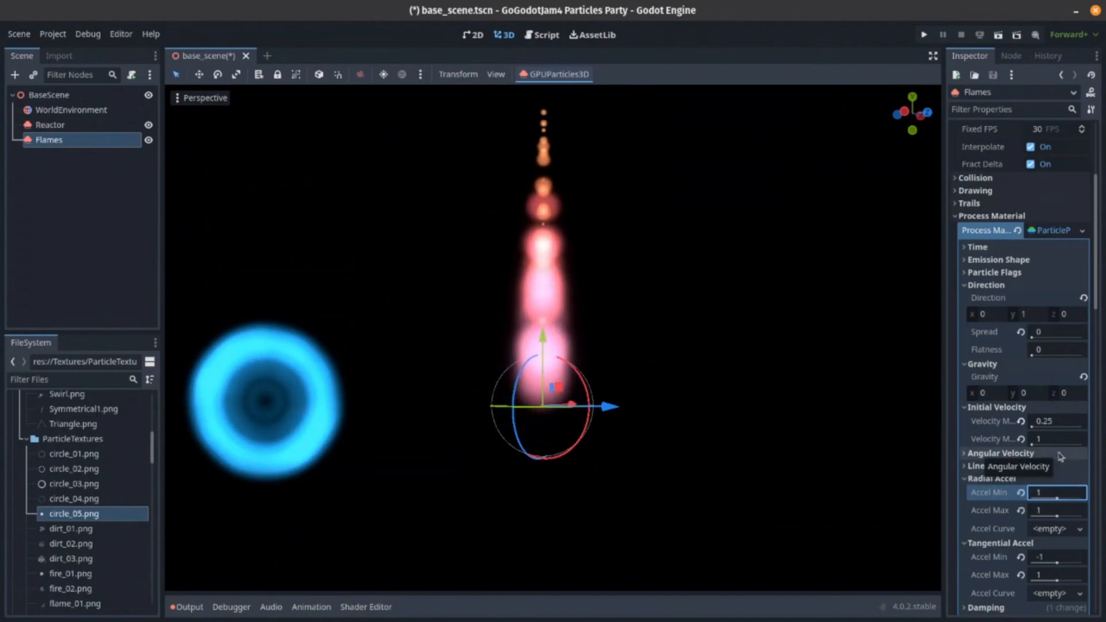
pyautogui.write('0.5')
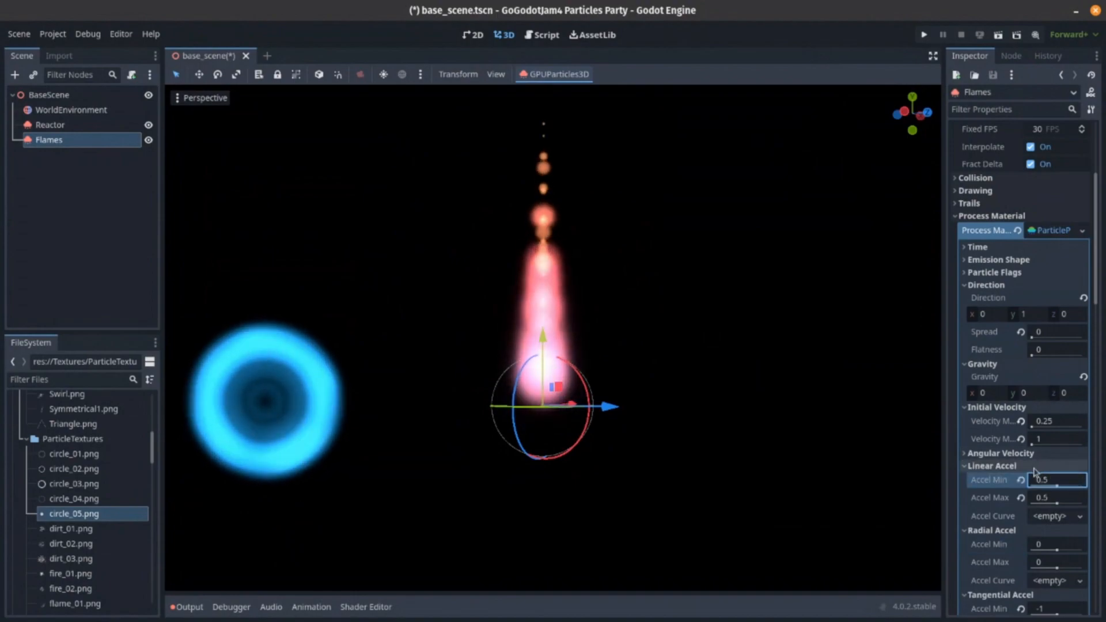
pyautogui.click(1031, 480)
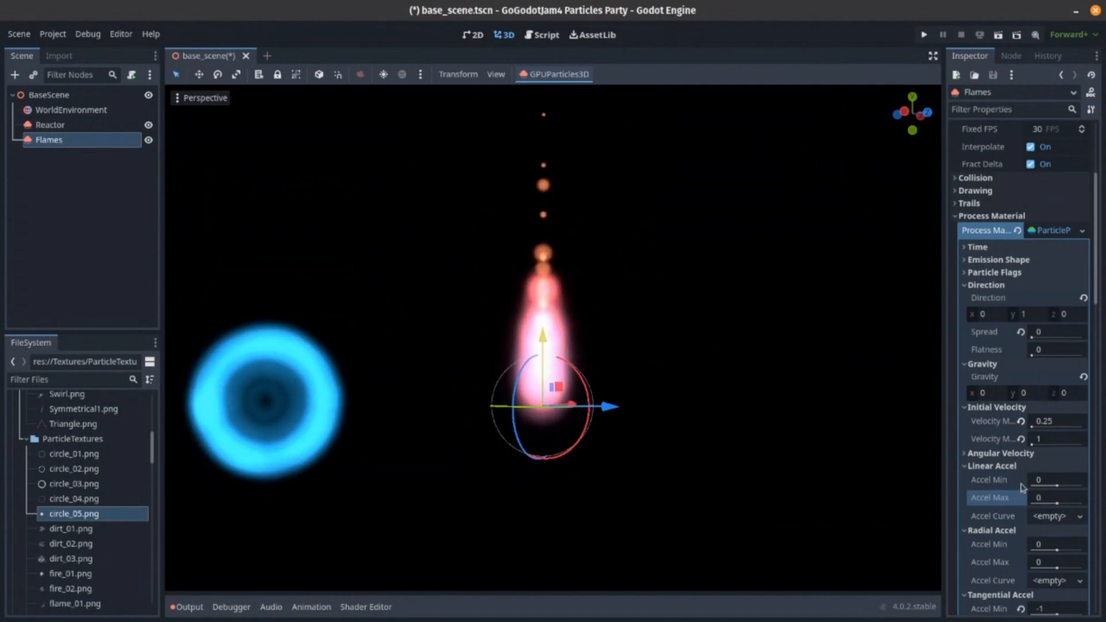
# Step: Expand the Flames angular velocity settings in the process material
pyautogui.click(1000, 453)
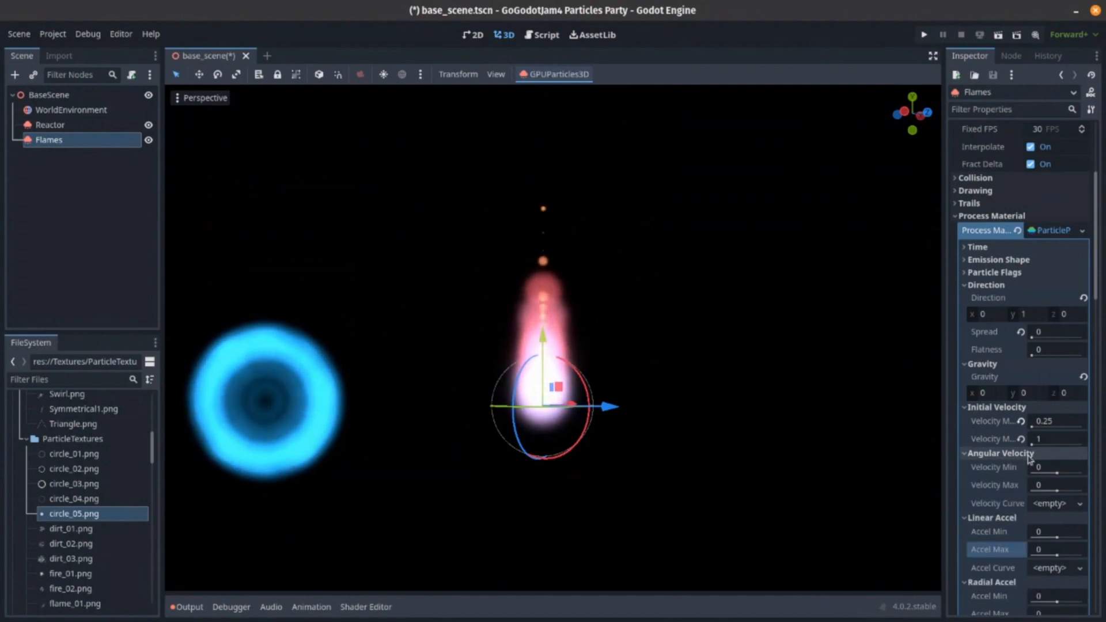
pyautogui.scroll(-3)
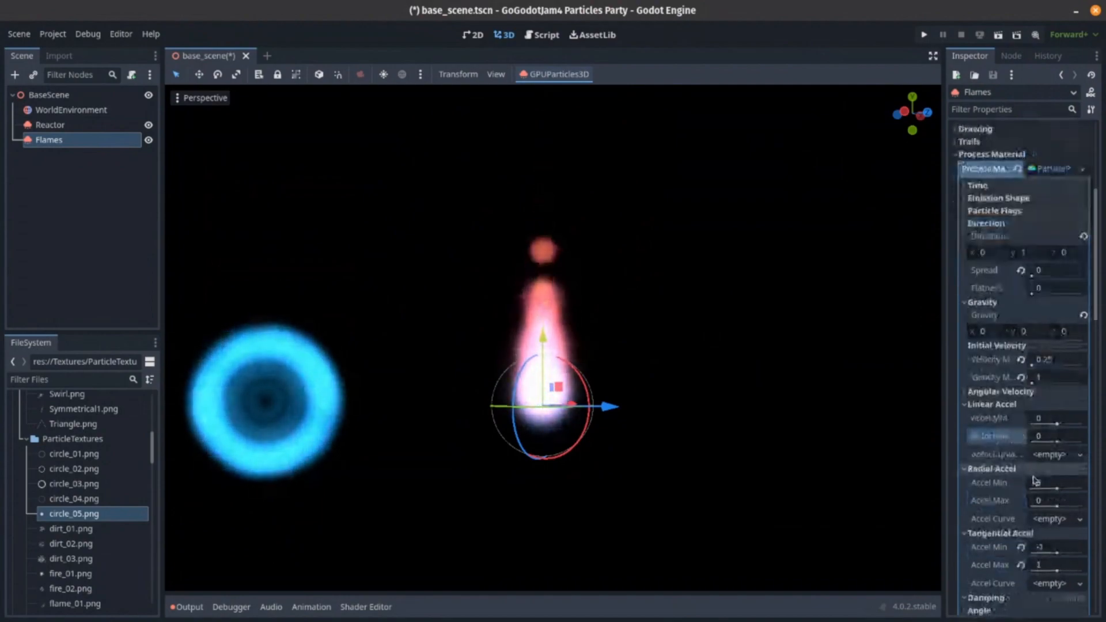
pyautogui.scroll(-3)
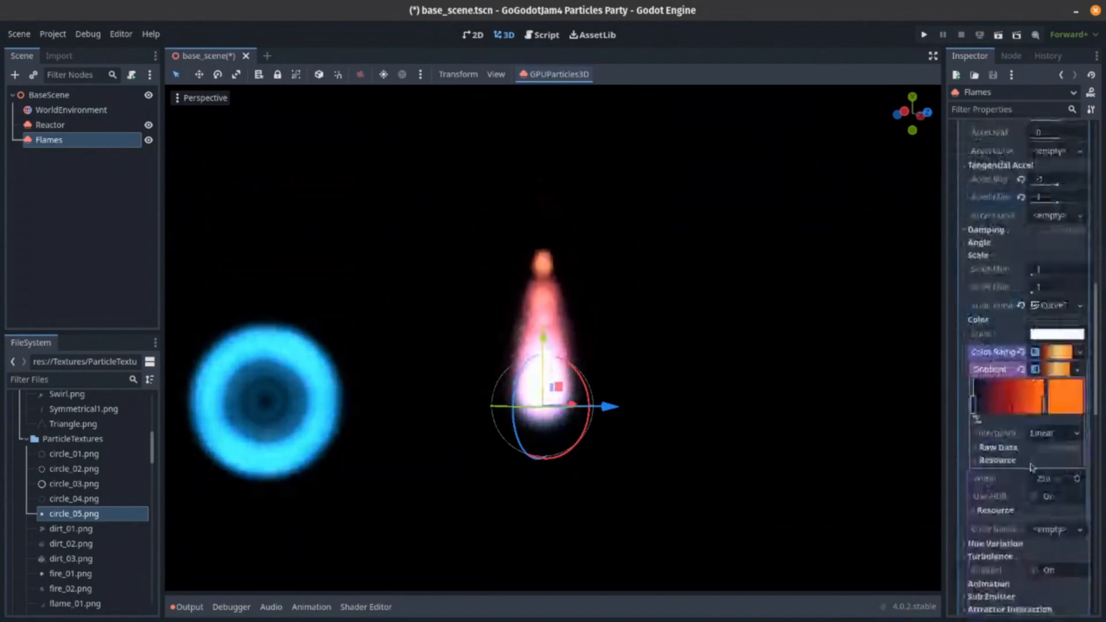
# Step: Enable turbulence on Flames with noise strength 0.1 and noise scale 0.25
pyautogui.scroll(-3)
pyautogui.write('0.1')
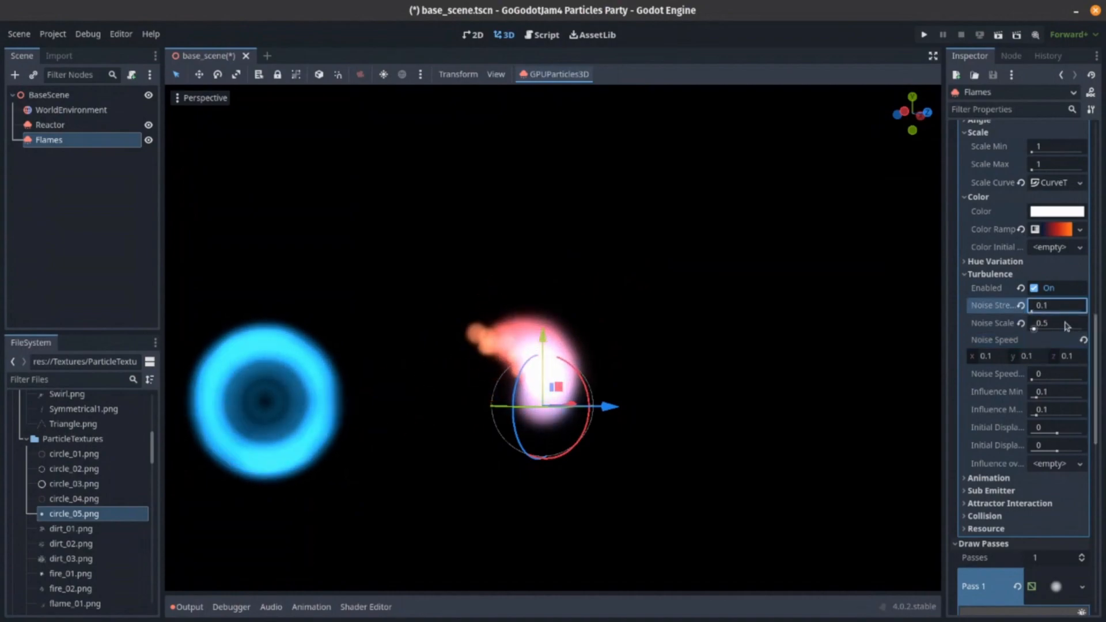
pyautogui.moveTo(1065, 325)
pyautogui.write('0.25')
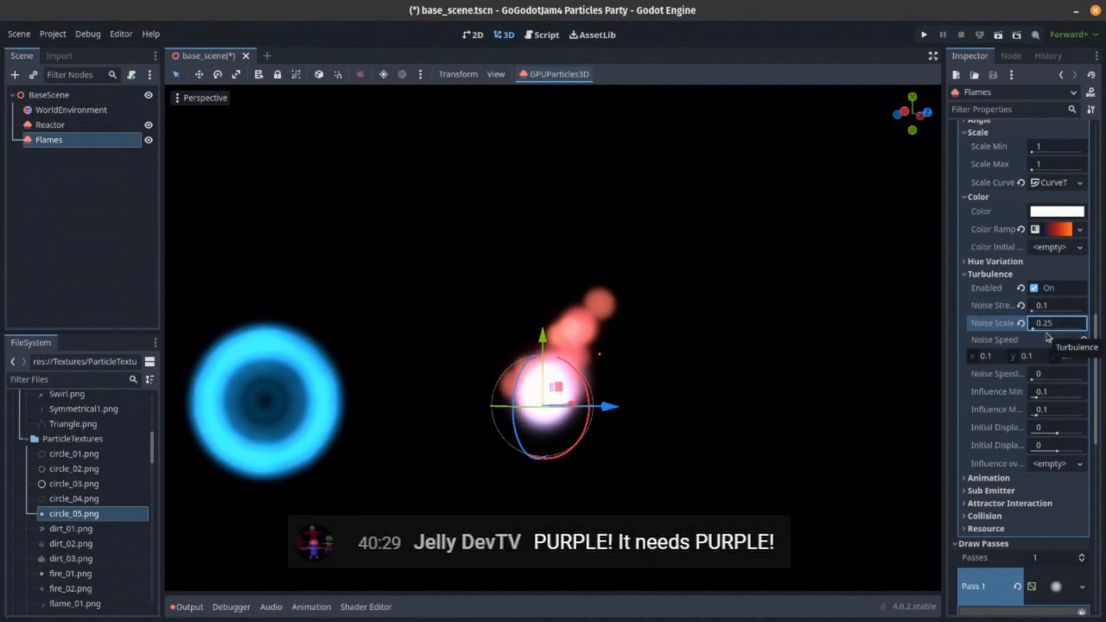
pyautogui.click(1000, 228)
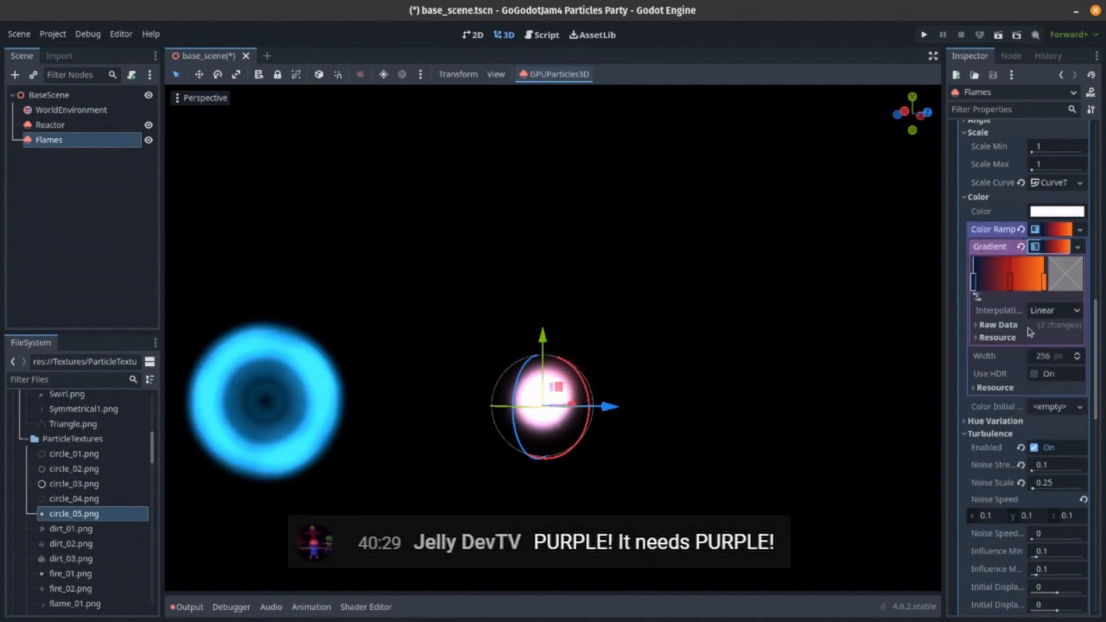
# Step: Recolour the colour ramp's final stop to pink so the flame fades into pink
pyautogui.click(1068, 272)
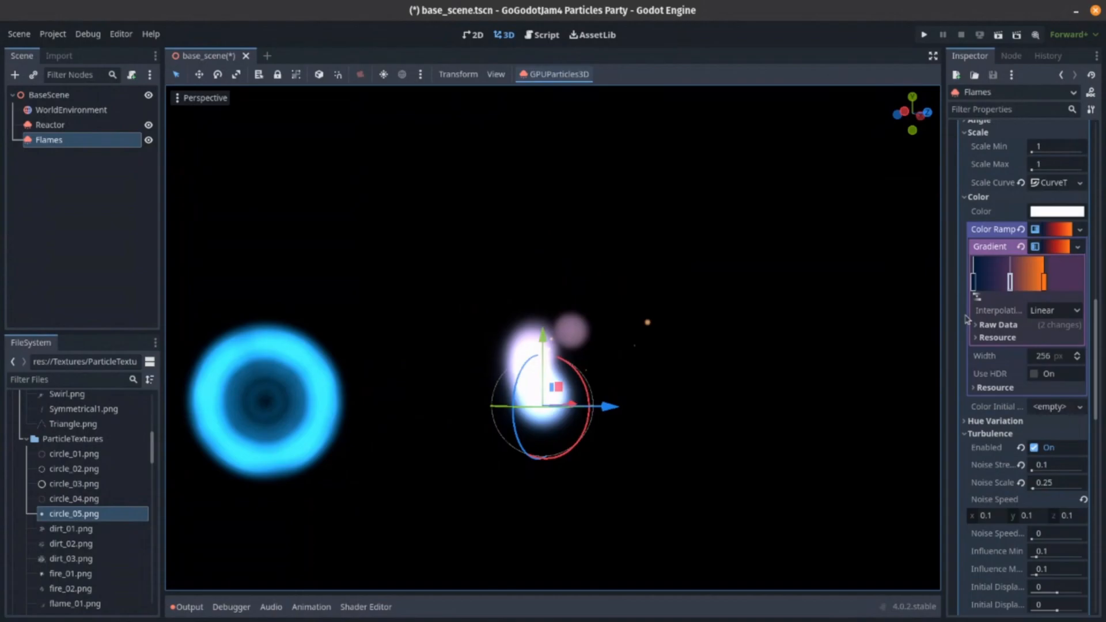
pyautogui.click(1051, 211)
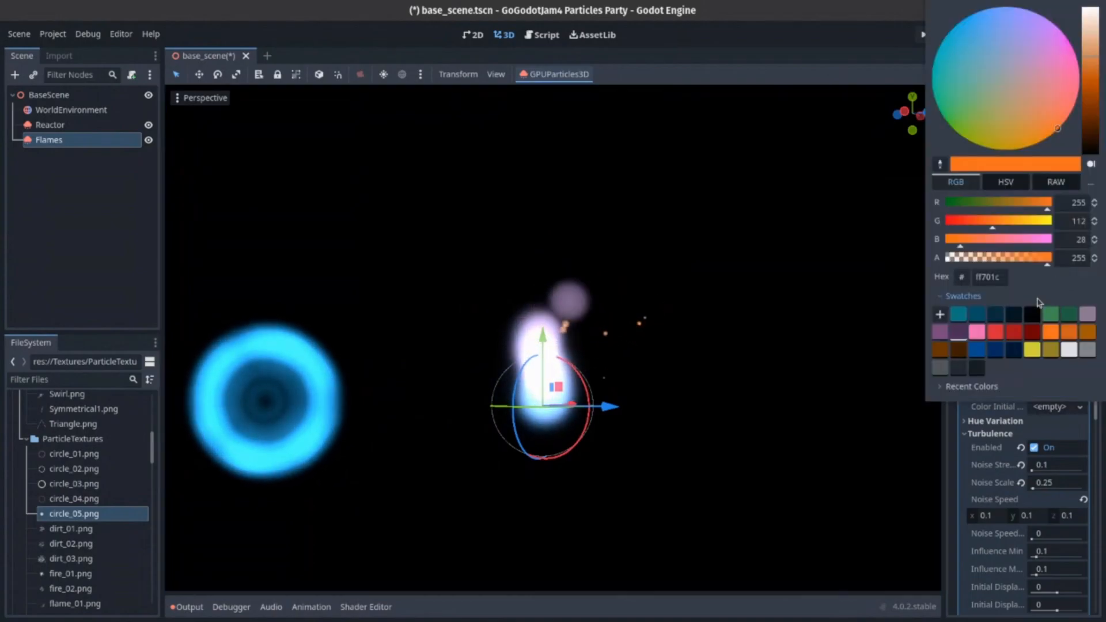
pyautogui.click(1064, 65)
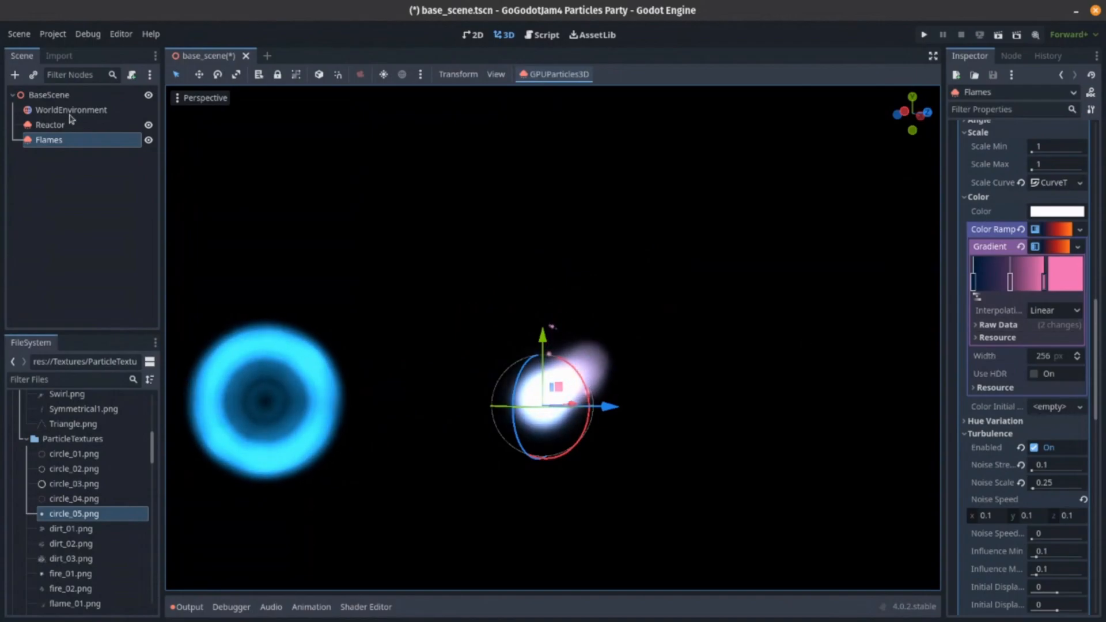
pyautogui.click(15, 74)
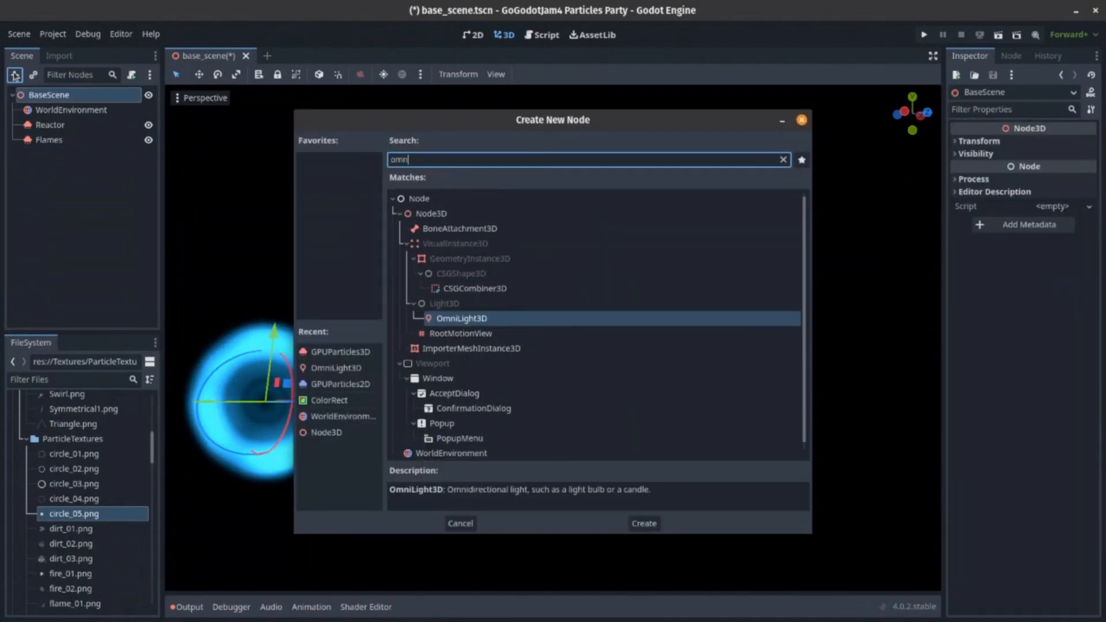
# Step: Create an OmniLight3D node in the scene and move it to the left of the flame
pyautogui.click(643, 523)
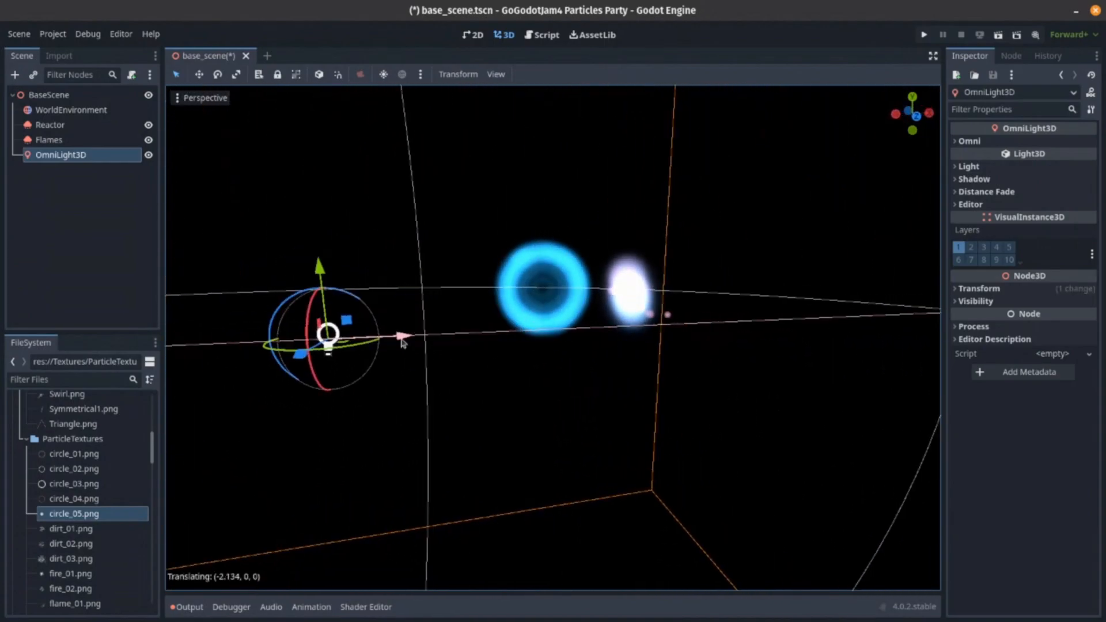
pyautogui.click(50, 140)
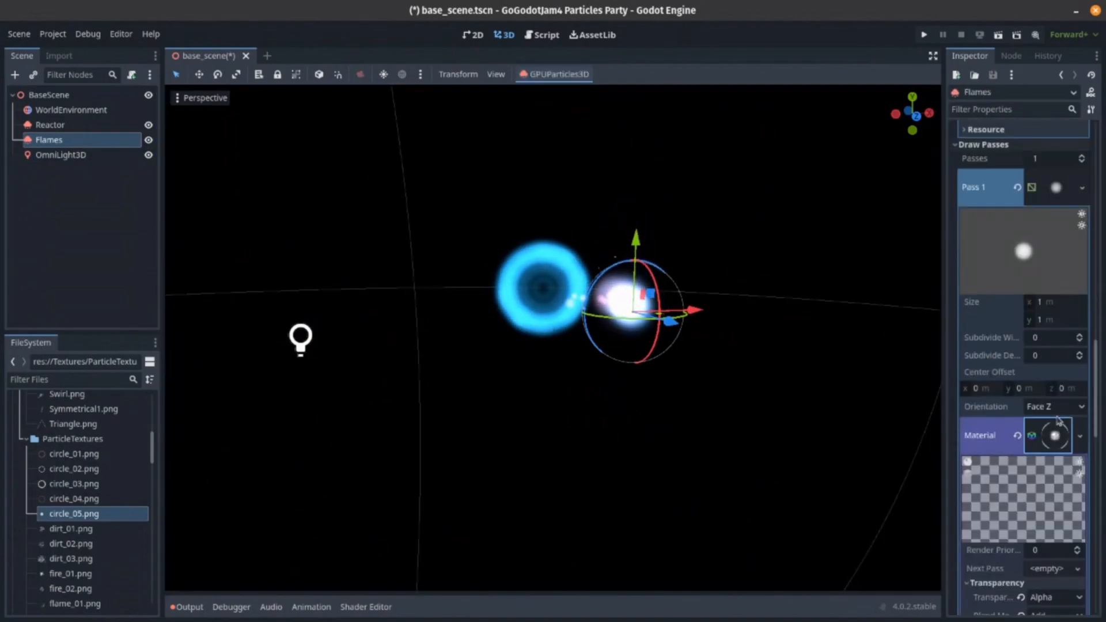
# Step: Set the Flames draw-pass material transparency blend mode to Add for a brighter glow
pyautogui.scroll(-3)
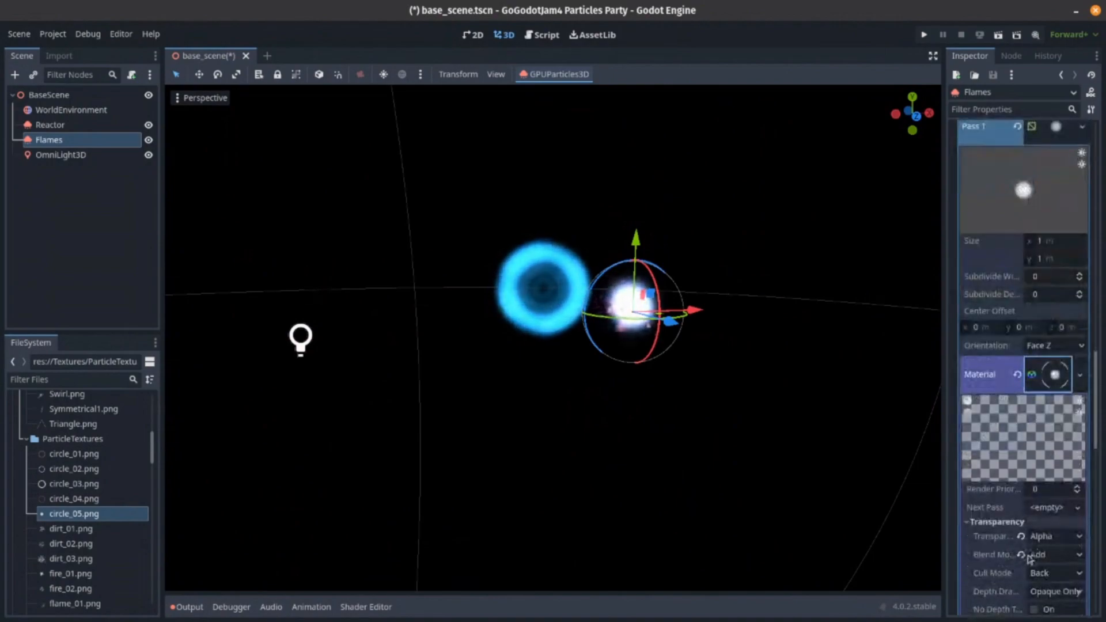
pyautogui.scroll(-3)
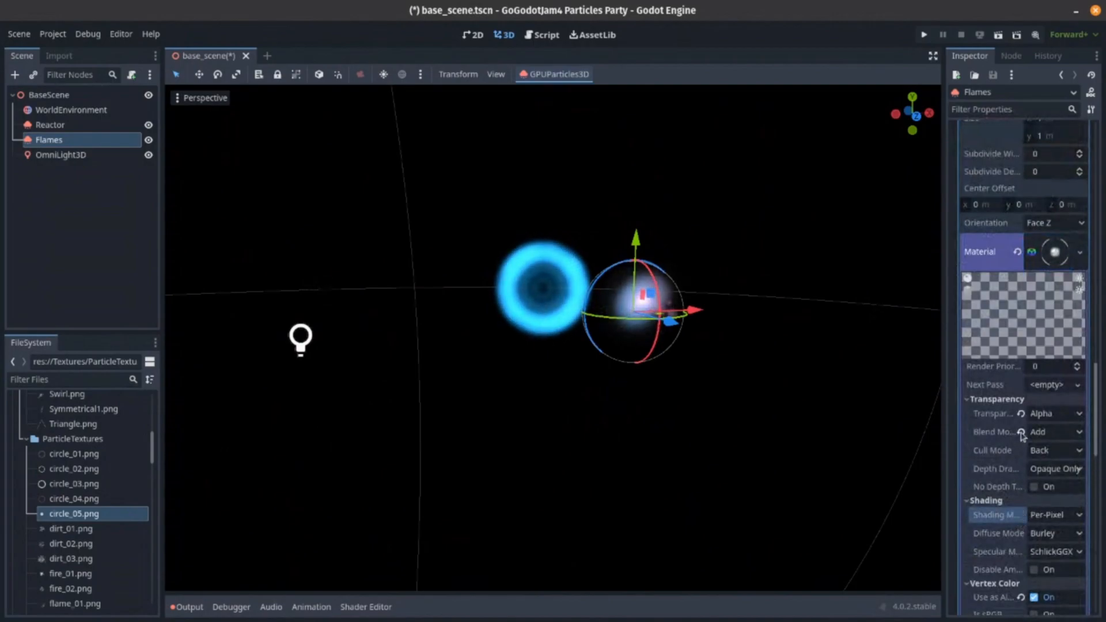
pyautogui.click(60, 154)
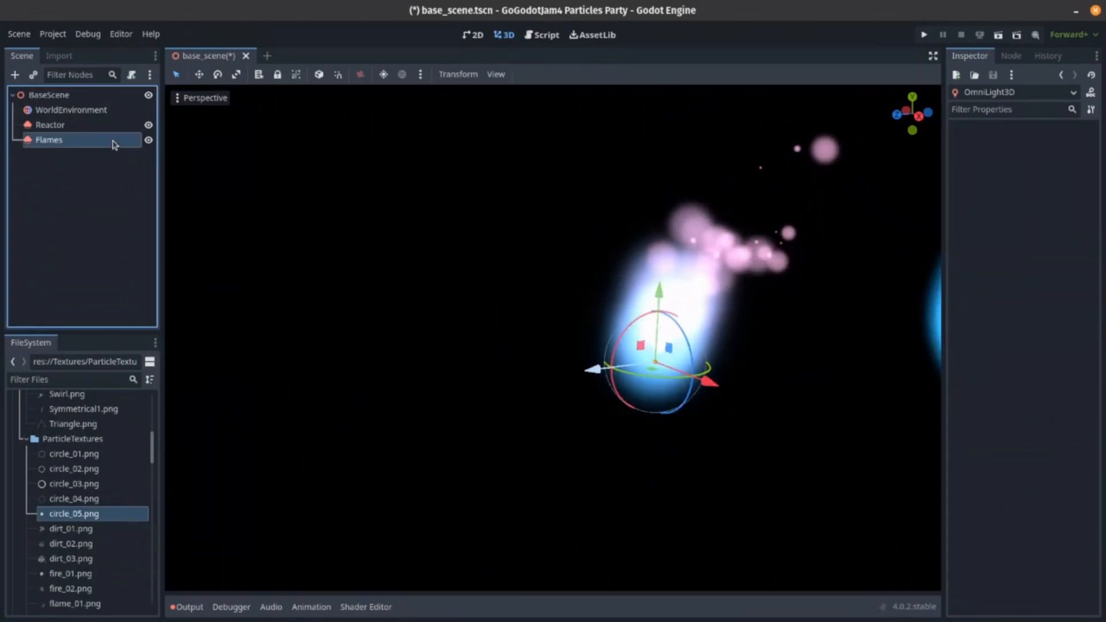
# Step: Remove the OmniLight3D and set the Flames explosiveness to 0 with a 1-second lifetime
pyautogui.click(48, 140)
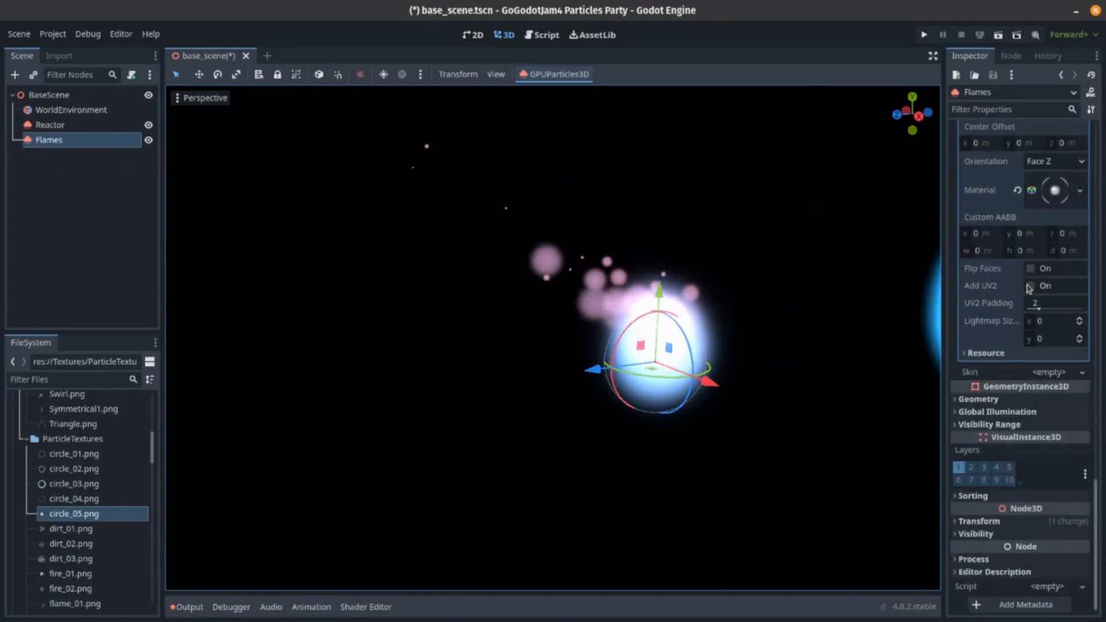
pyautogui.scroll(-3)
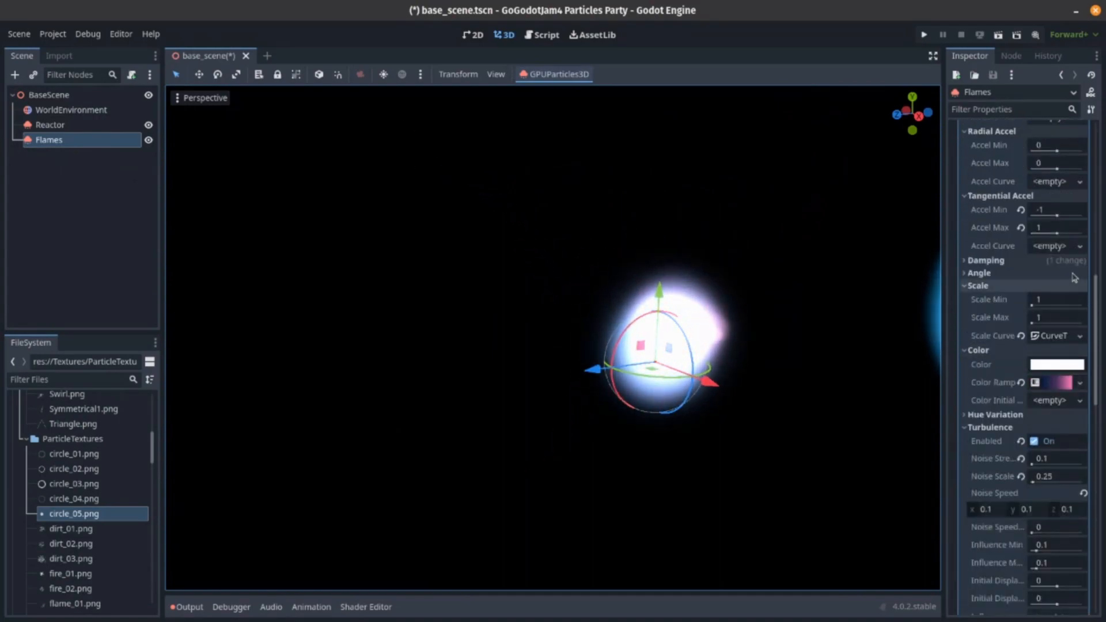
pyautogui.scroll(3)
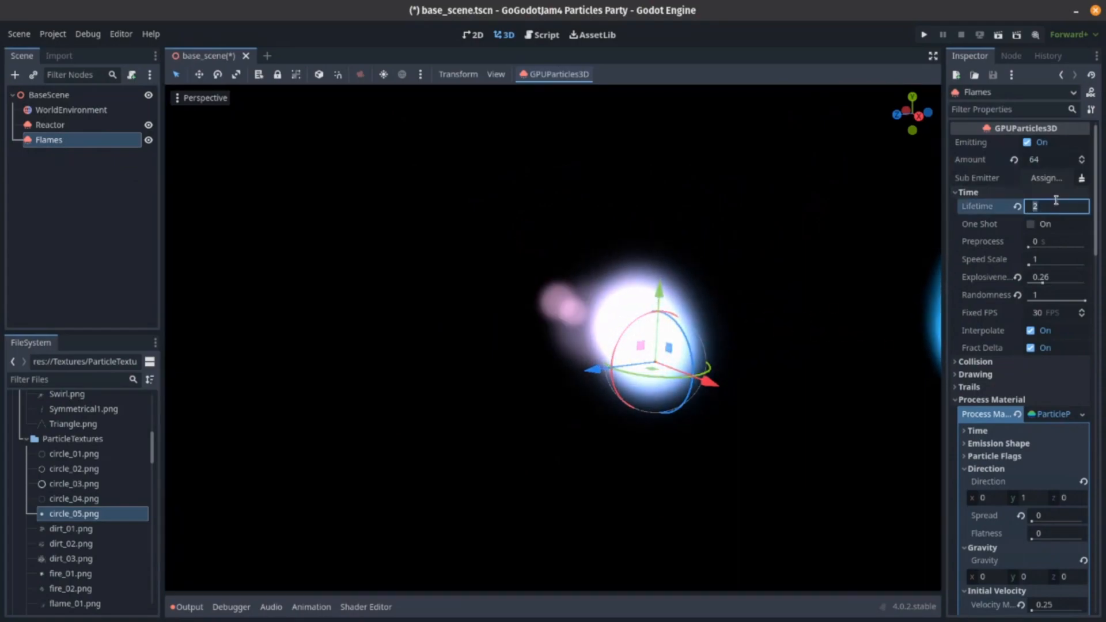
pyautogui.scroll(-3)
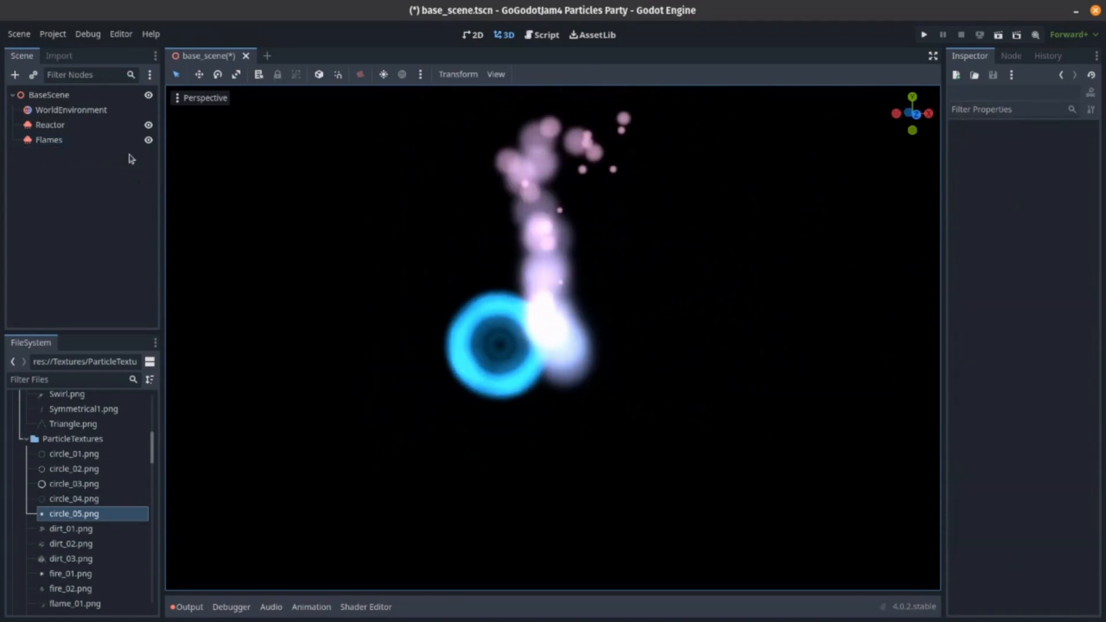
# Step: Give Flames an initial velocity of 1 to 5 so the particles form a tall rising plume
pyautogui.click(49, 140)
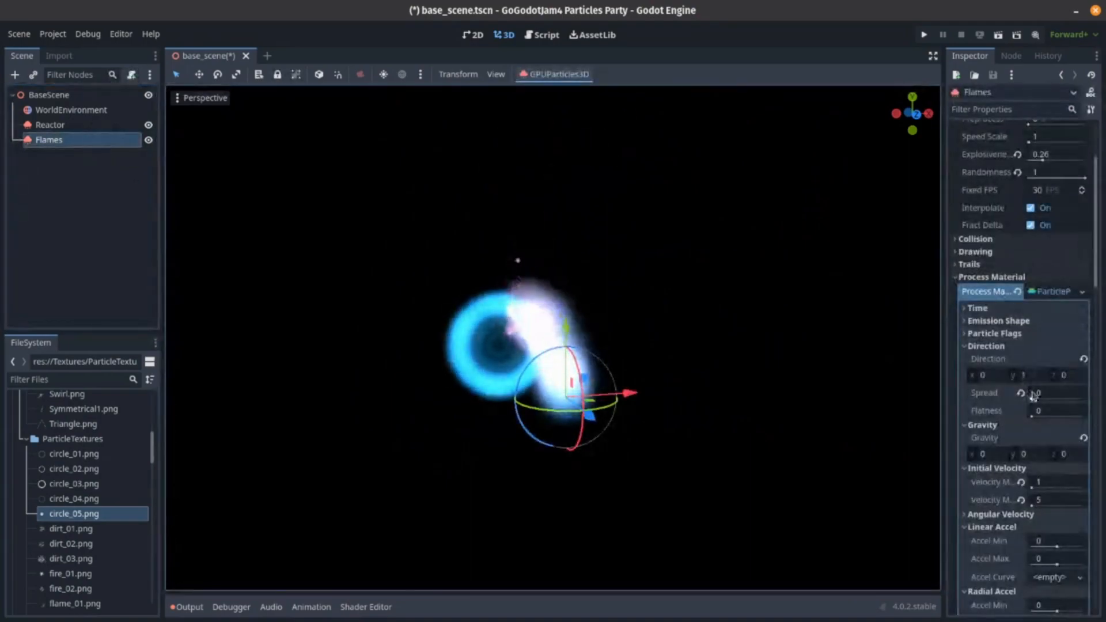
pyautogui.scroll(3)
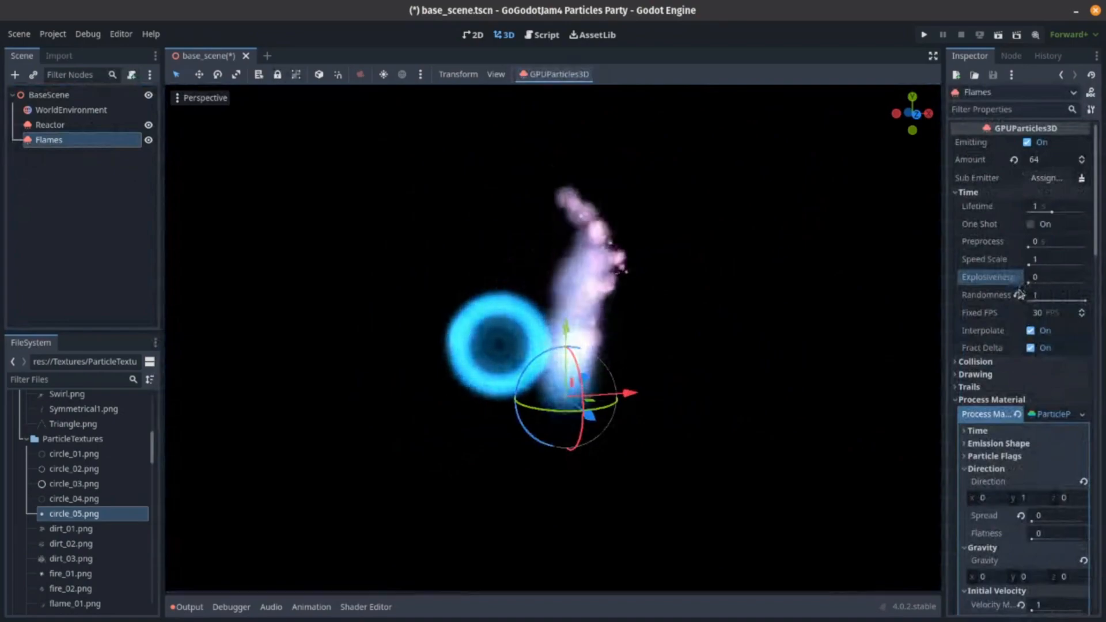
pyautogui.moveTo(1017, 295)
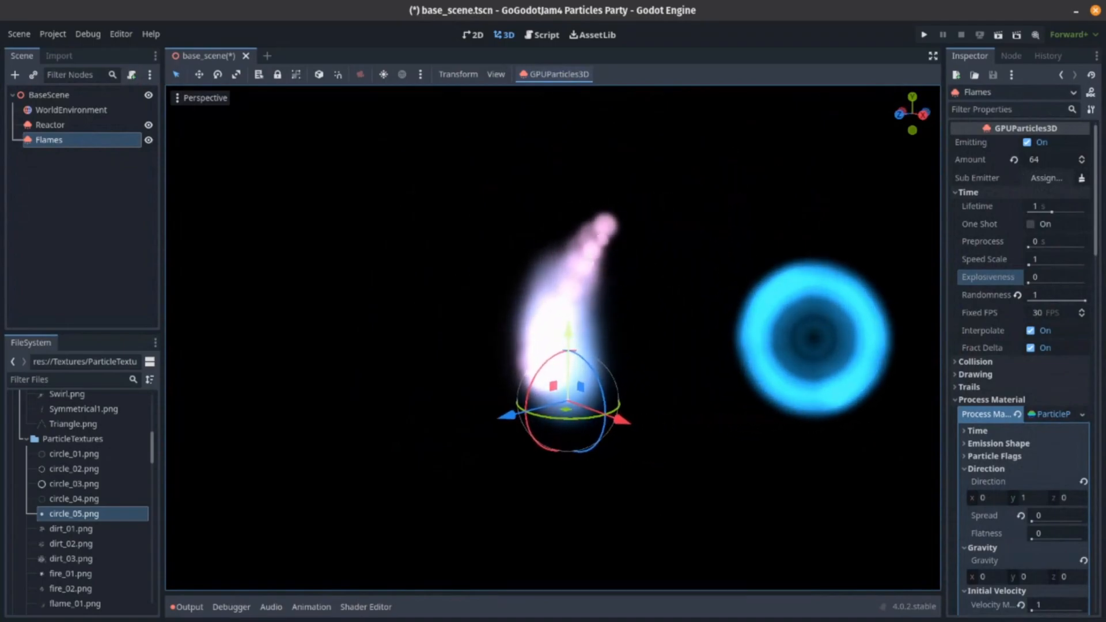
pyautogui.scroll(-3)
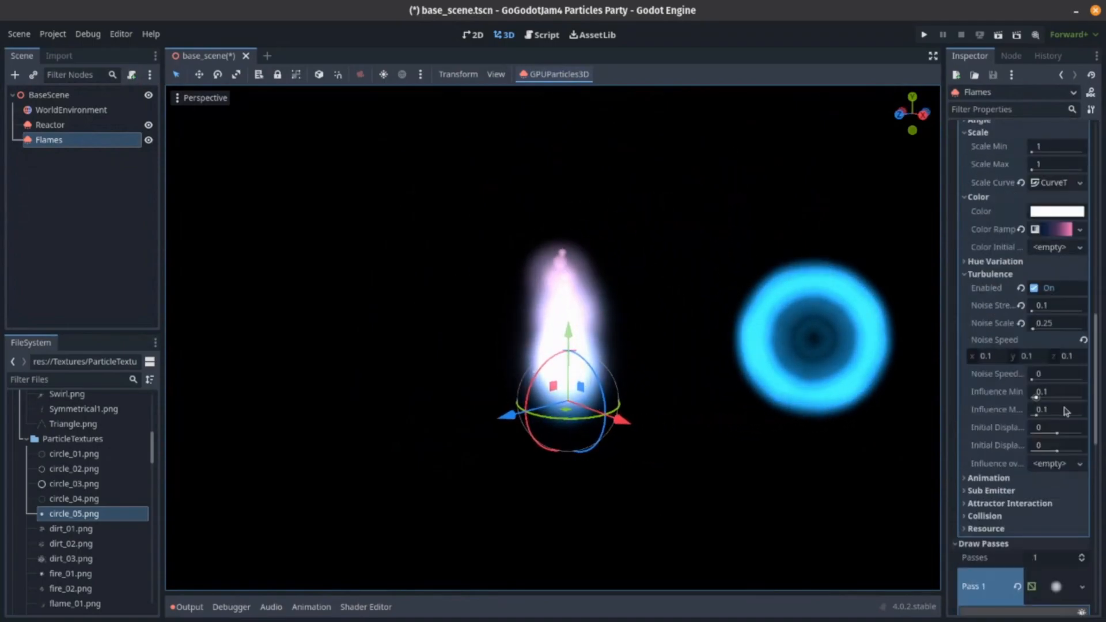
# Step: Recolour the Flames colour ramp stops to warm orange and yellow fire tones
pyautogui.click(1035, 229)
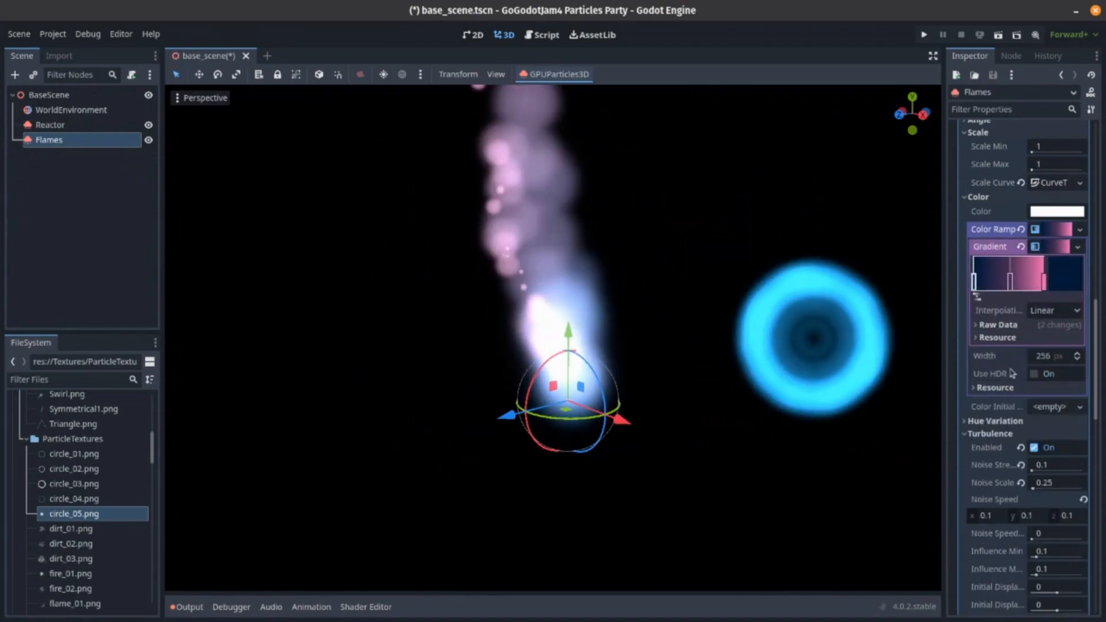
pyautogui.click(1057, 211)
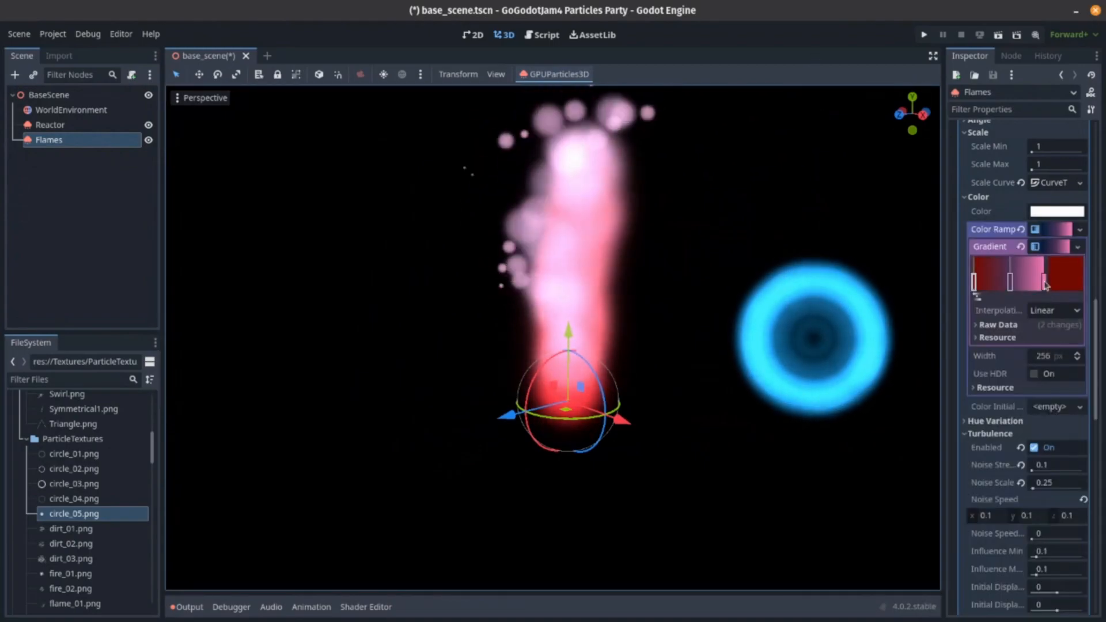
pyautogui.click(1045, 284)
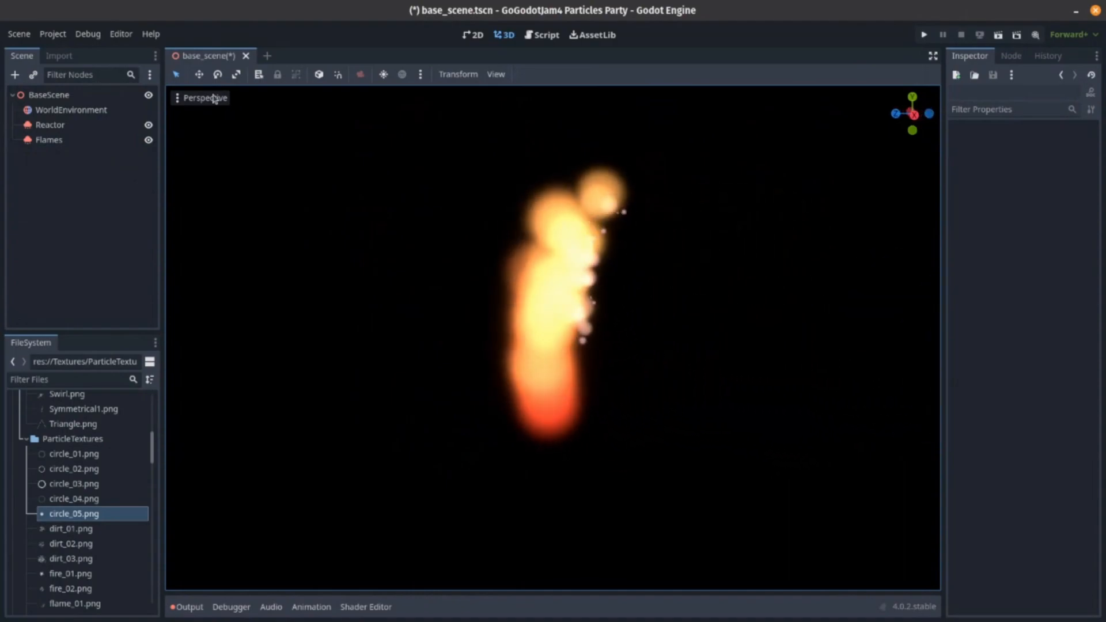
# Step: Set the Flames particles' Lifetime to 2 seconds so the plume rises higher
pyautogui.click(49, 140)
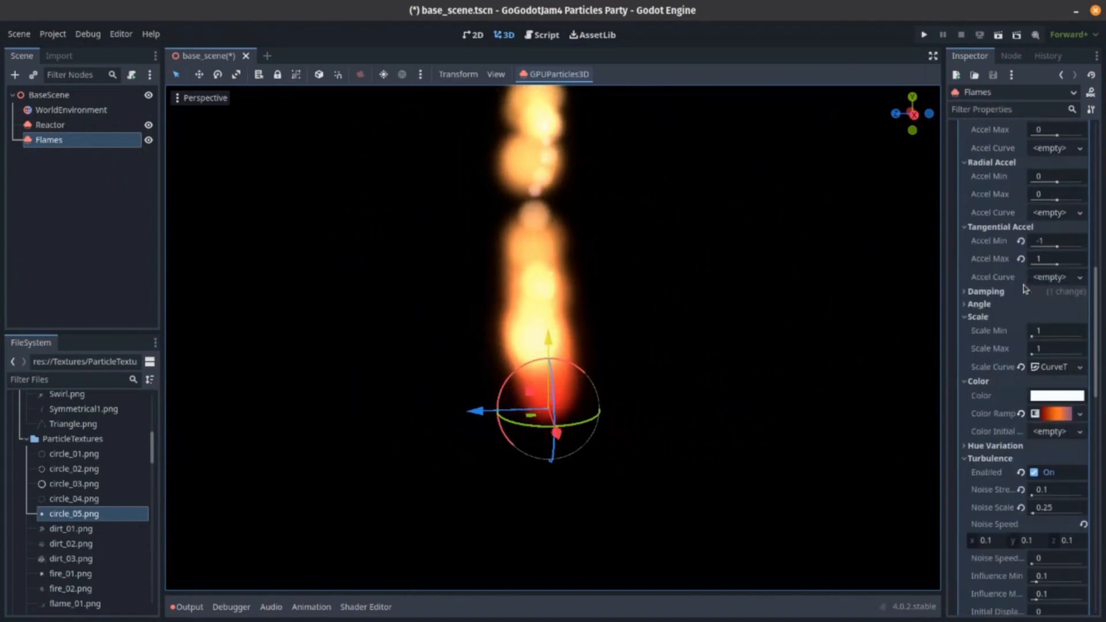
pyautogui.scroll(3)
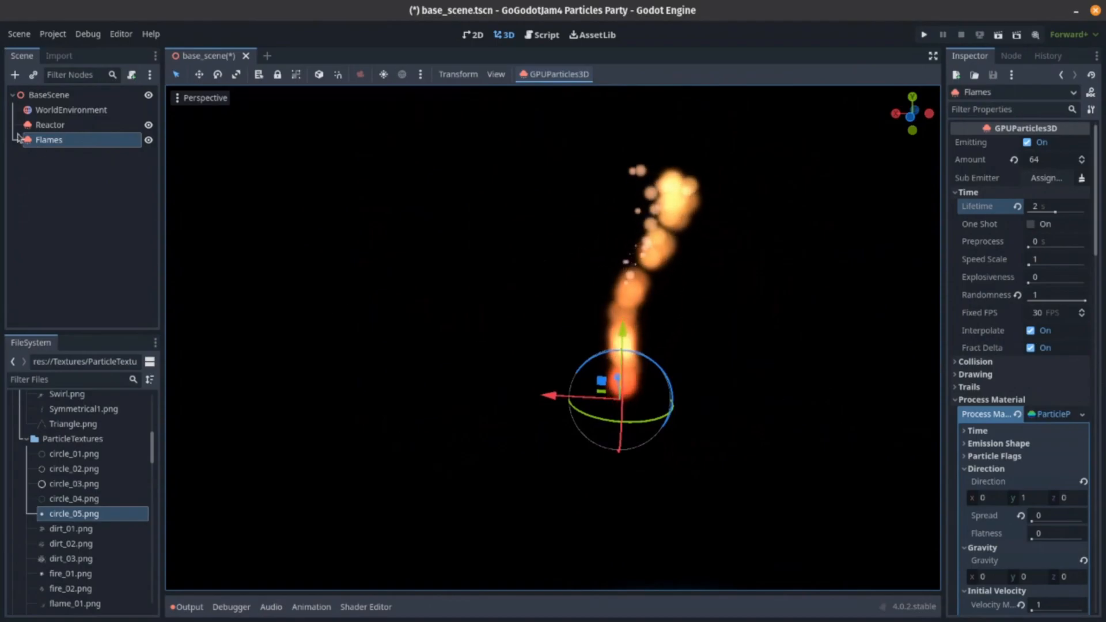
# Step: Add an OmniLight3D child under Flames and a BoxMesh MeshInstance3D beside the flame under BaseScene
pyautogui.click(68, 154)
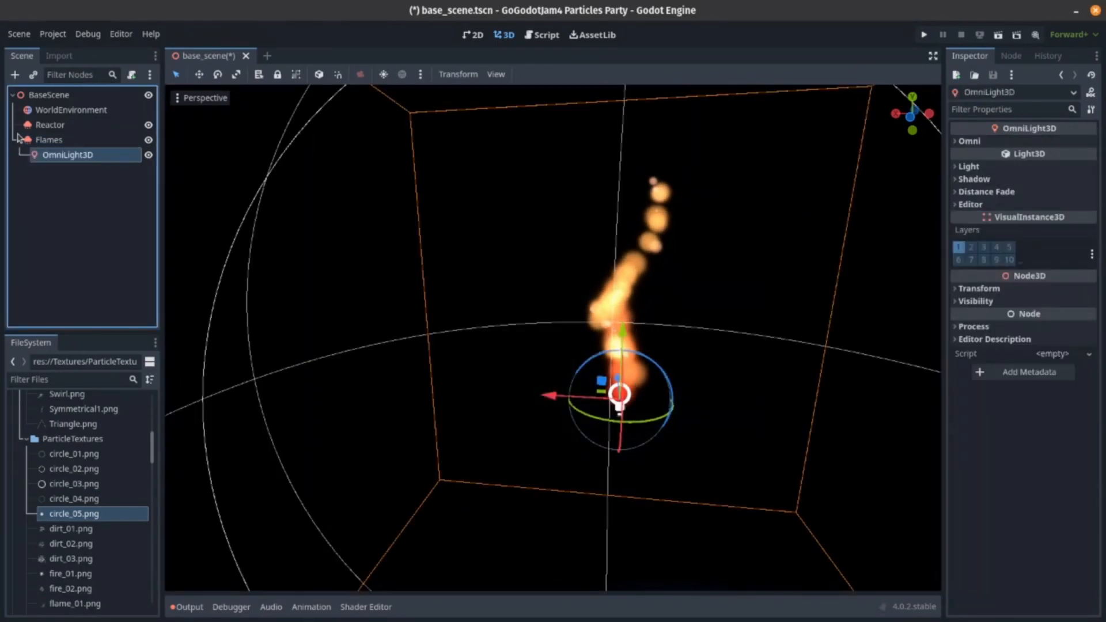
pyautogui.click(969, 141)
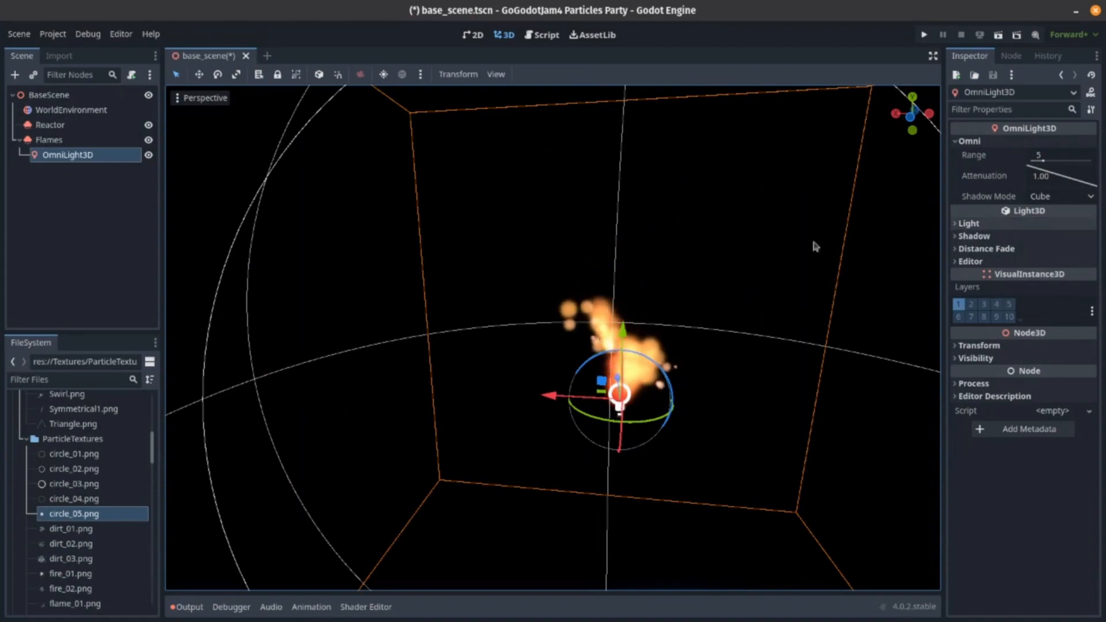
pyautogui.click(48, 94)
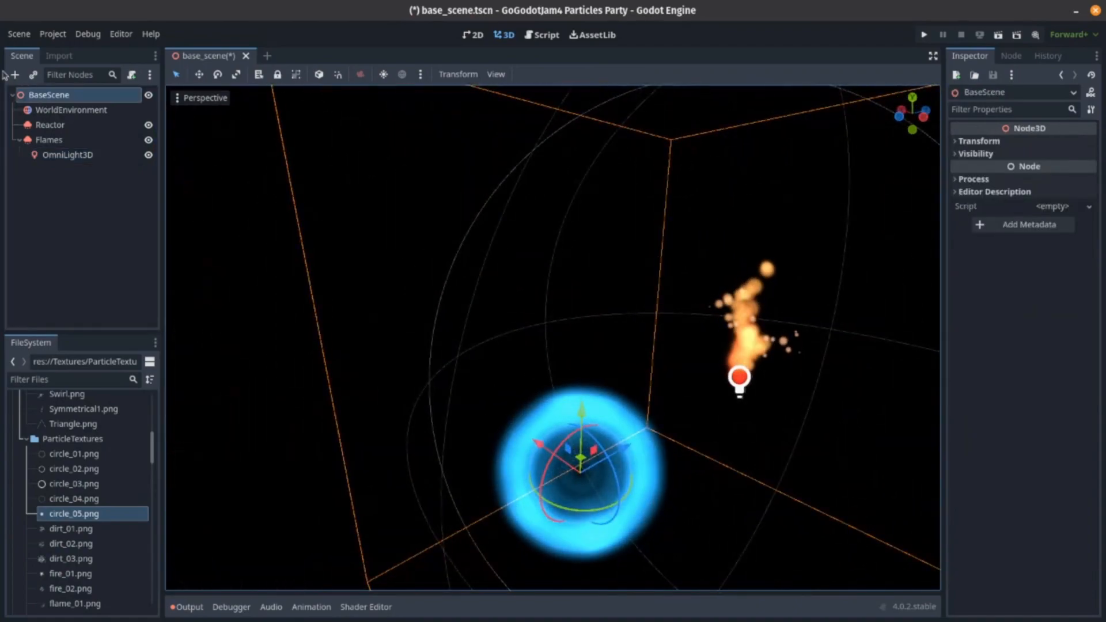
pyautogui.click(13, 75)
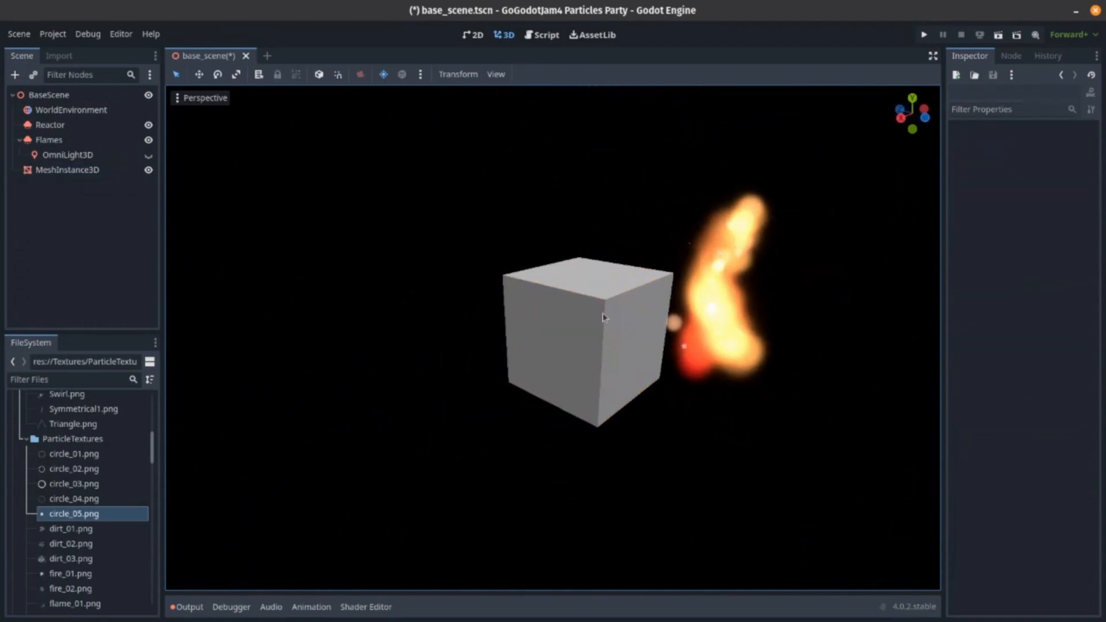
# Step: Give the OmniLight3D under Flames an orange light colour
pyautogui.click(68, 155)
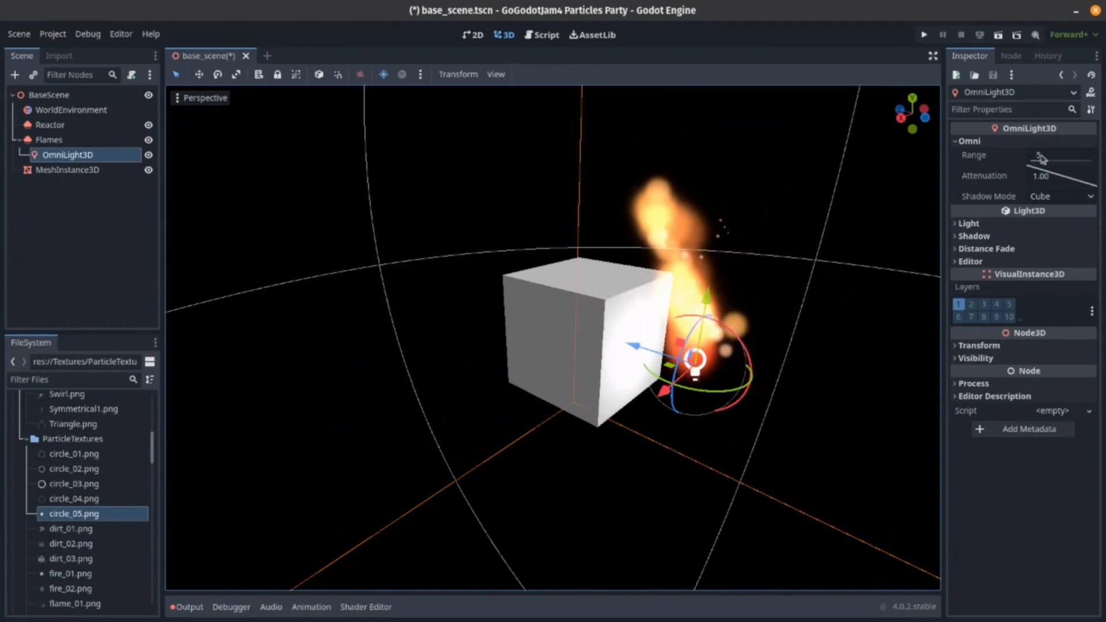
pyautogui.click(975, 236)
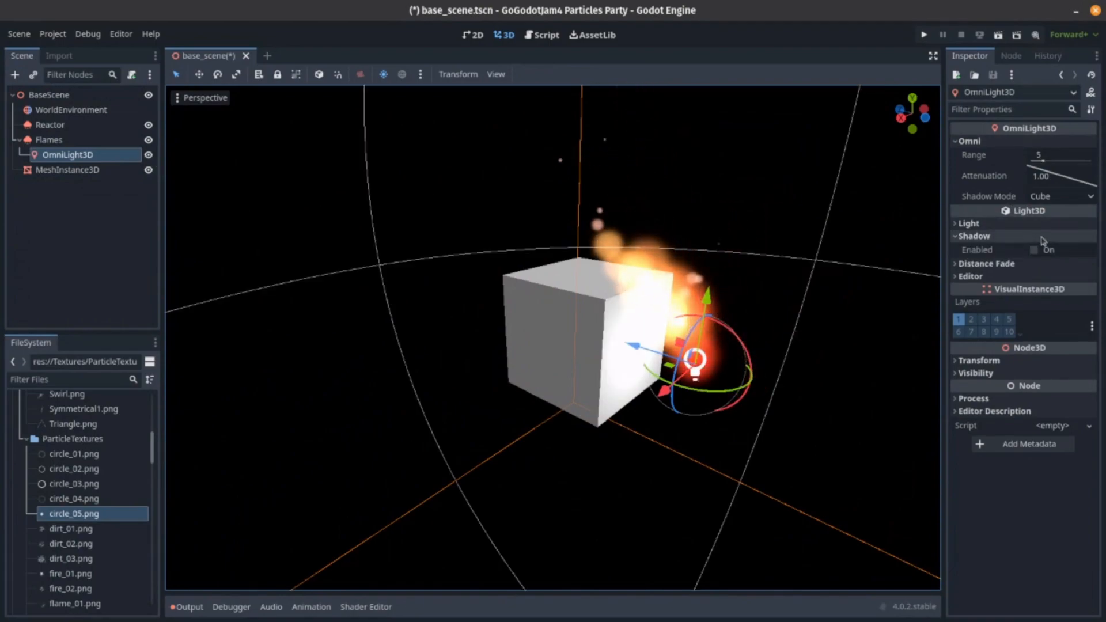
pyautogui.click(1056, 238)
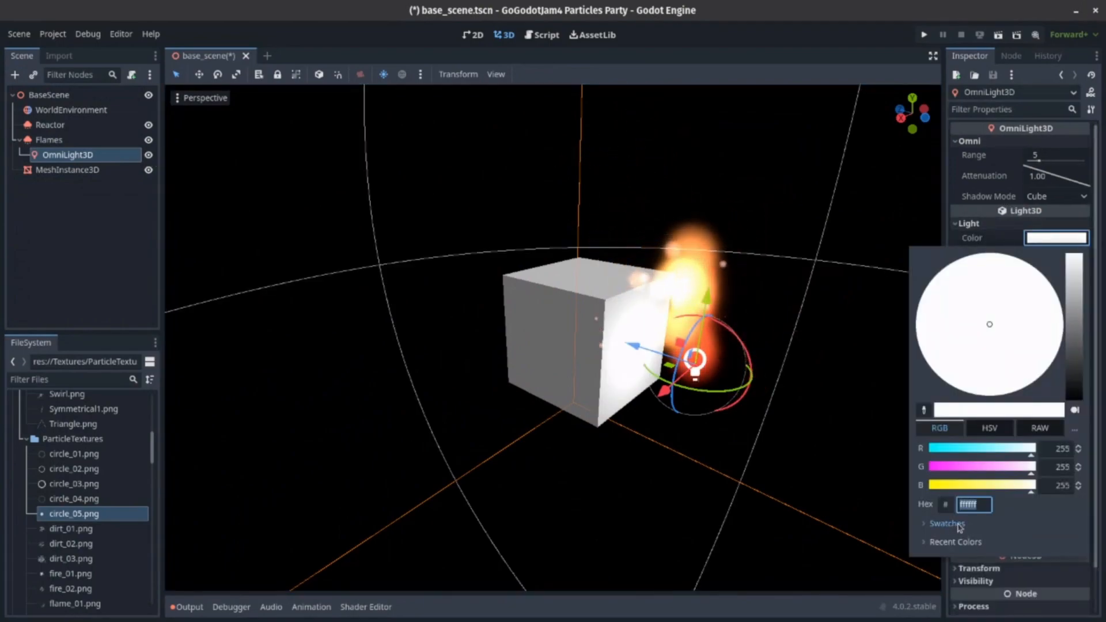
pyautogui.click(1051, 554)
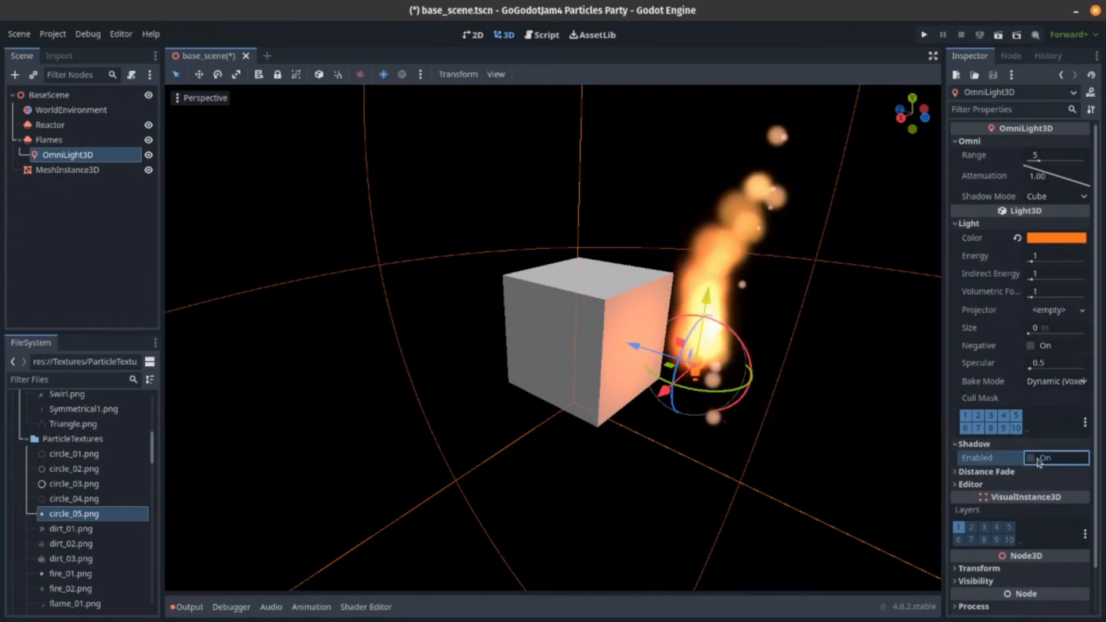
# Step: Enable shadows on the omni light so it casts a warm glow onto the cube
pyautogui.click(1030, 457)
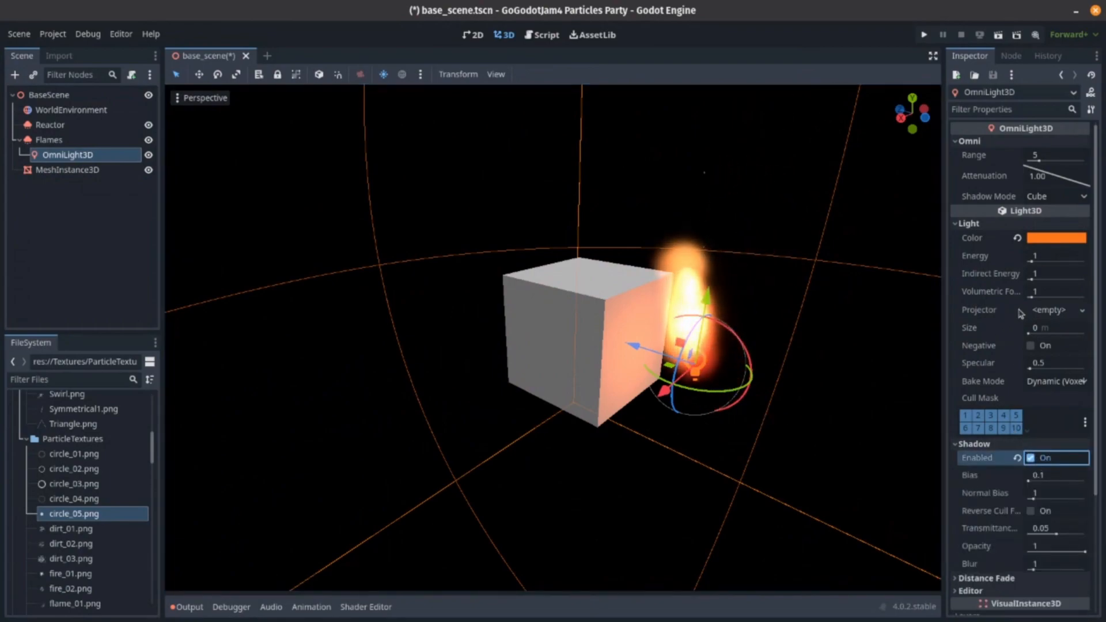
pyautogui.click(1056, 156)
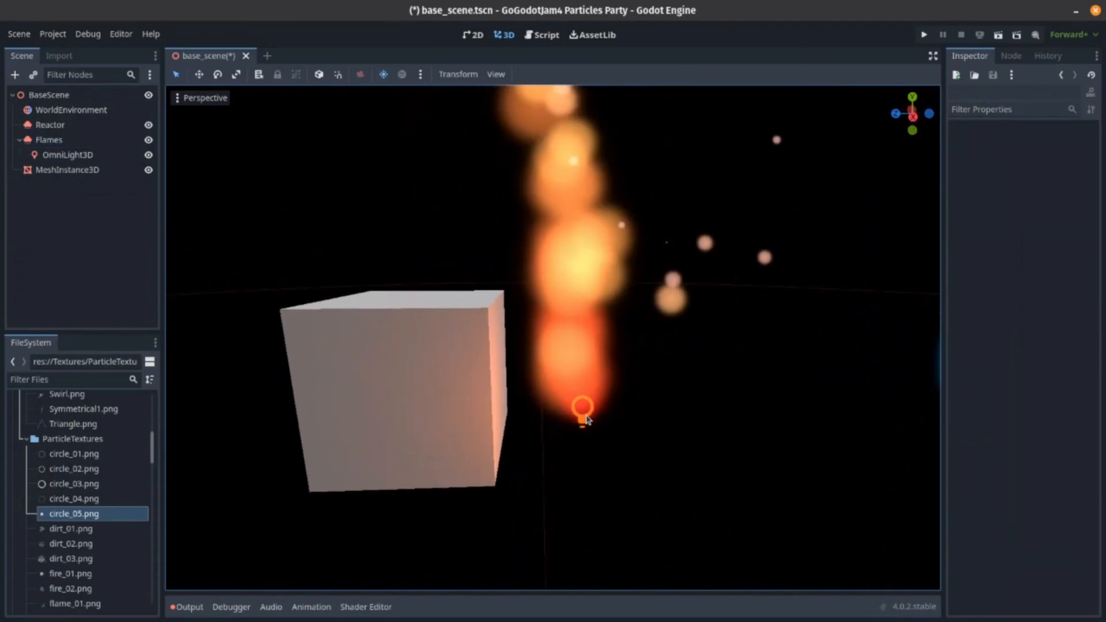
pyautogui.click(49, 140)
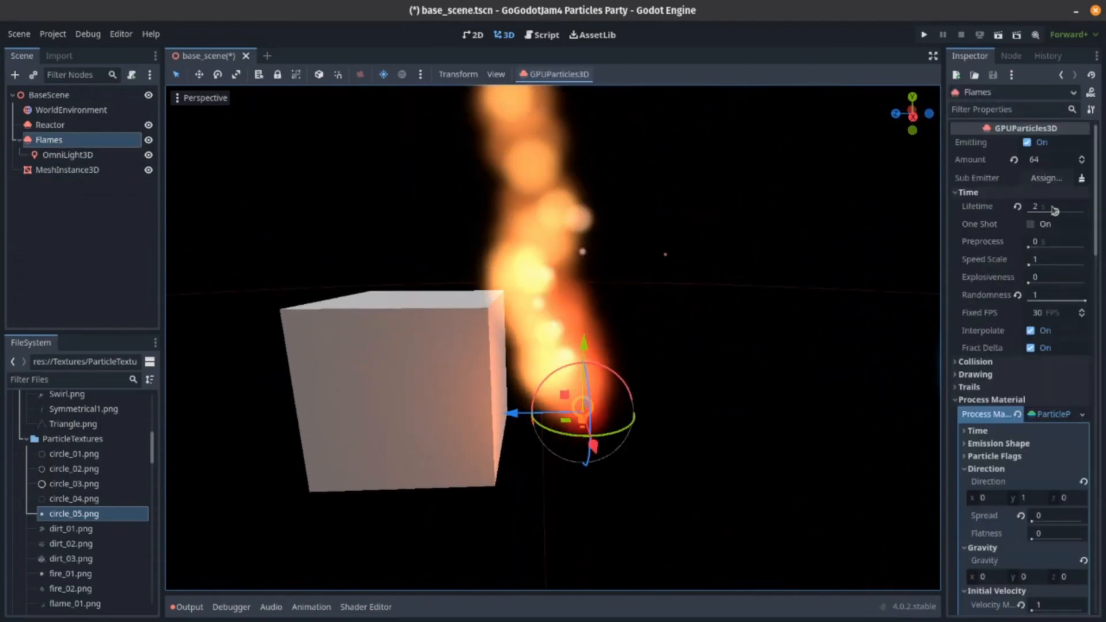